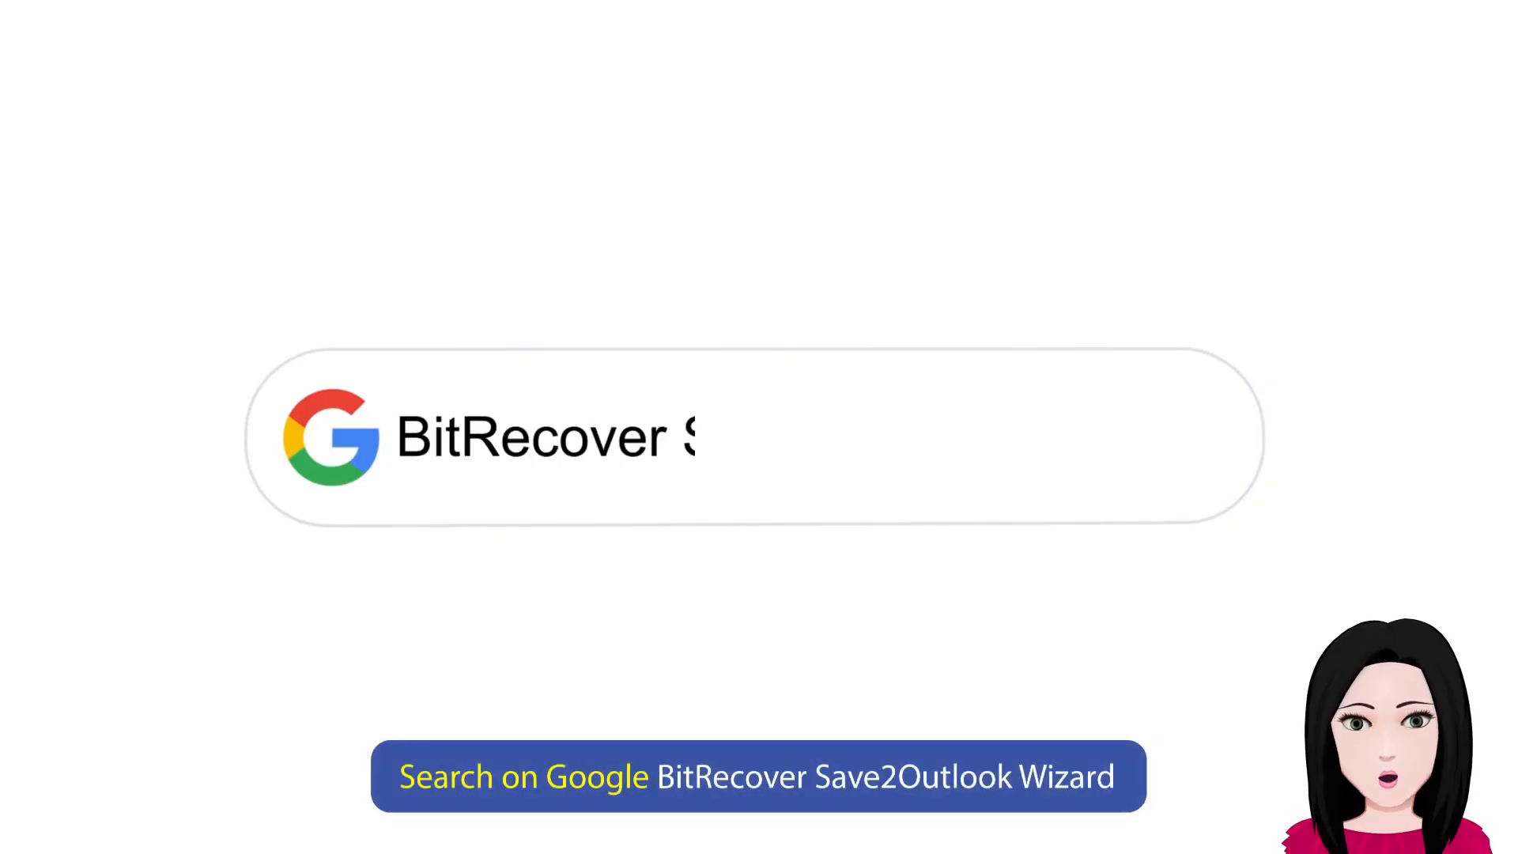
- Search Google for 'Save2Outlook Wizard' and open the bitrecover.com product page
type("Save2Outlook Wizard")
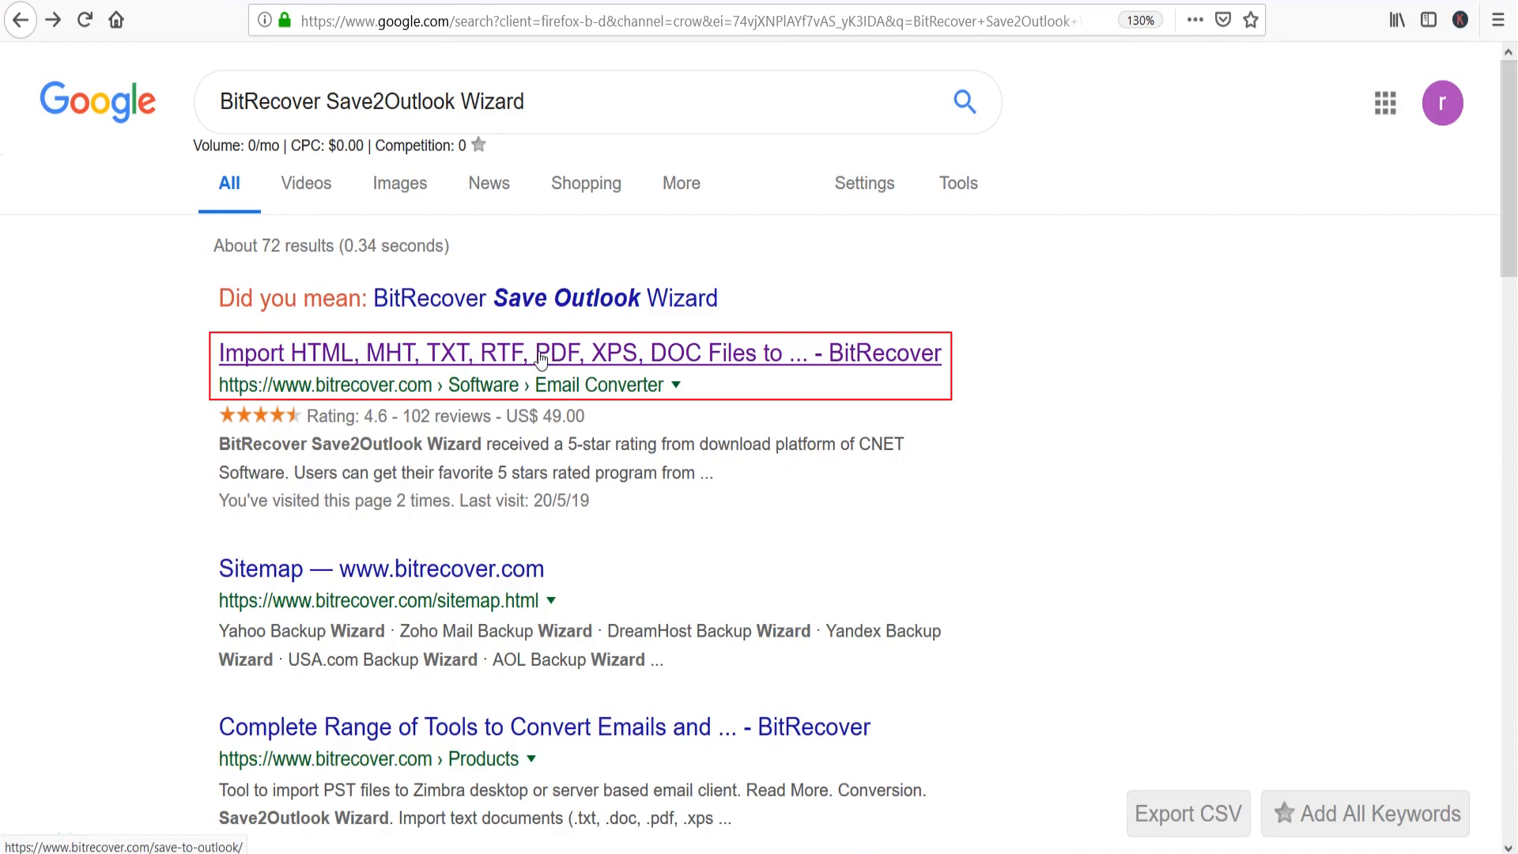
left_click(540, 354)
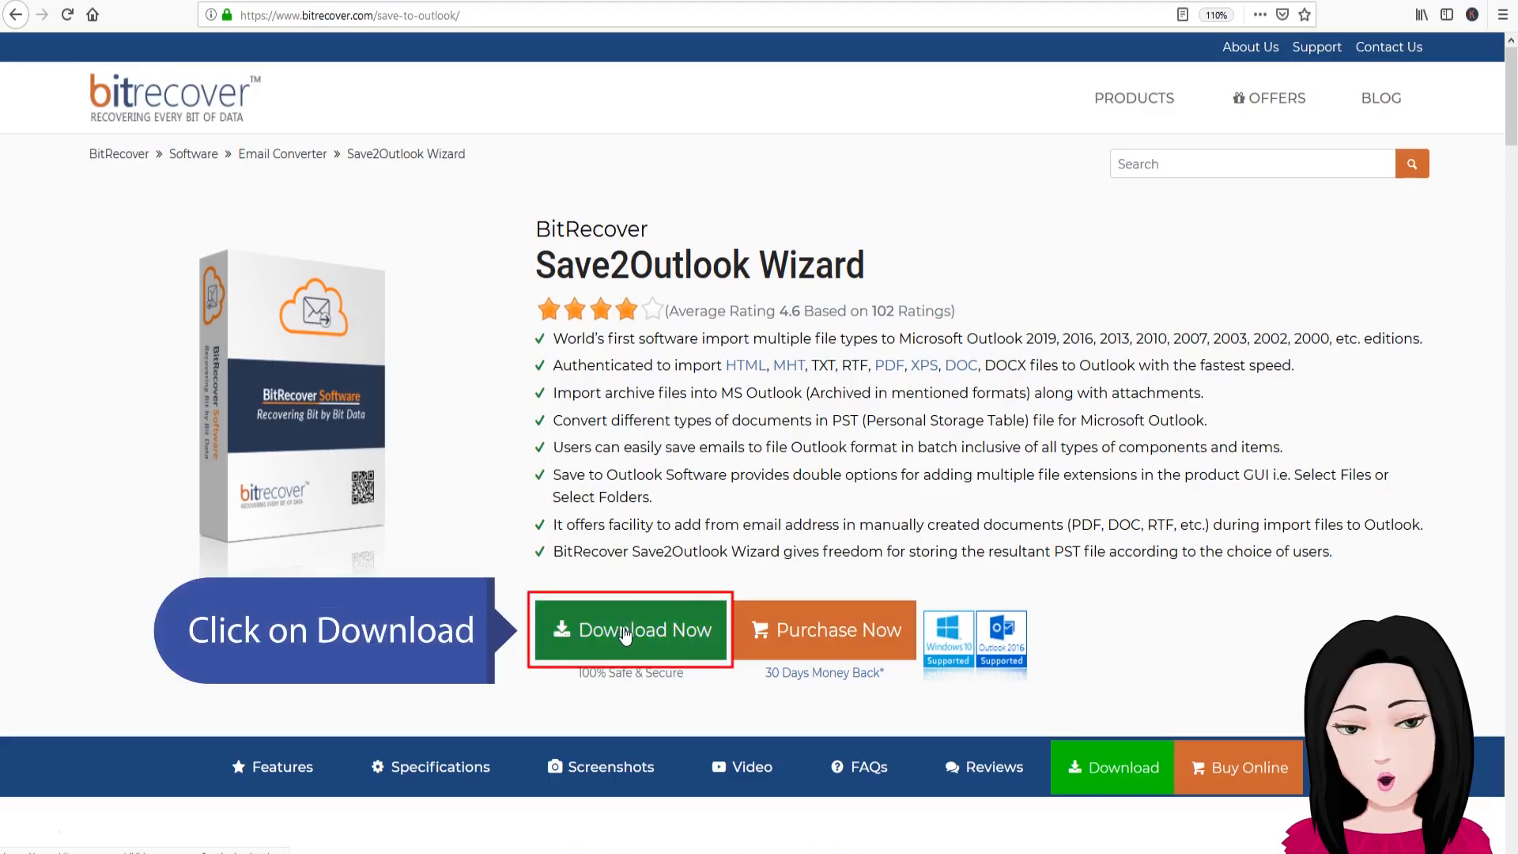
- Download the Save2Outlook Wizard installer and open it from the recent downloads list
left_click(630, 629)
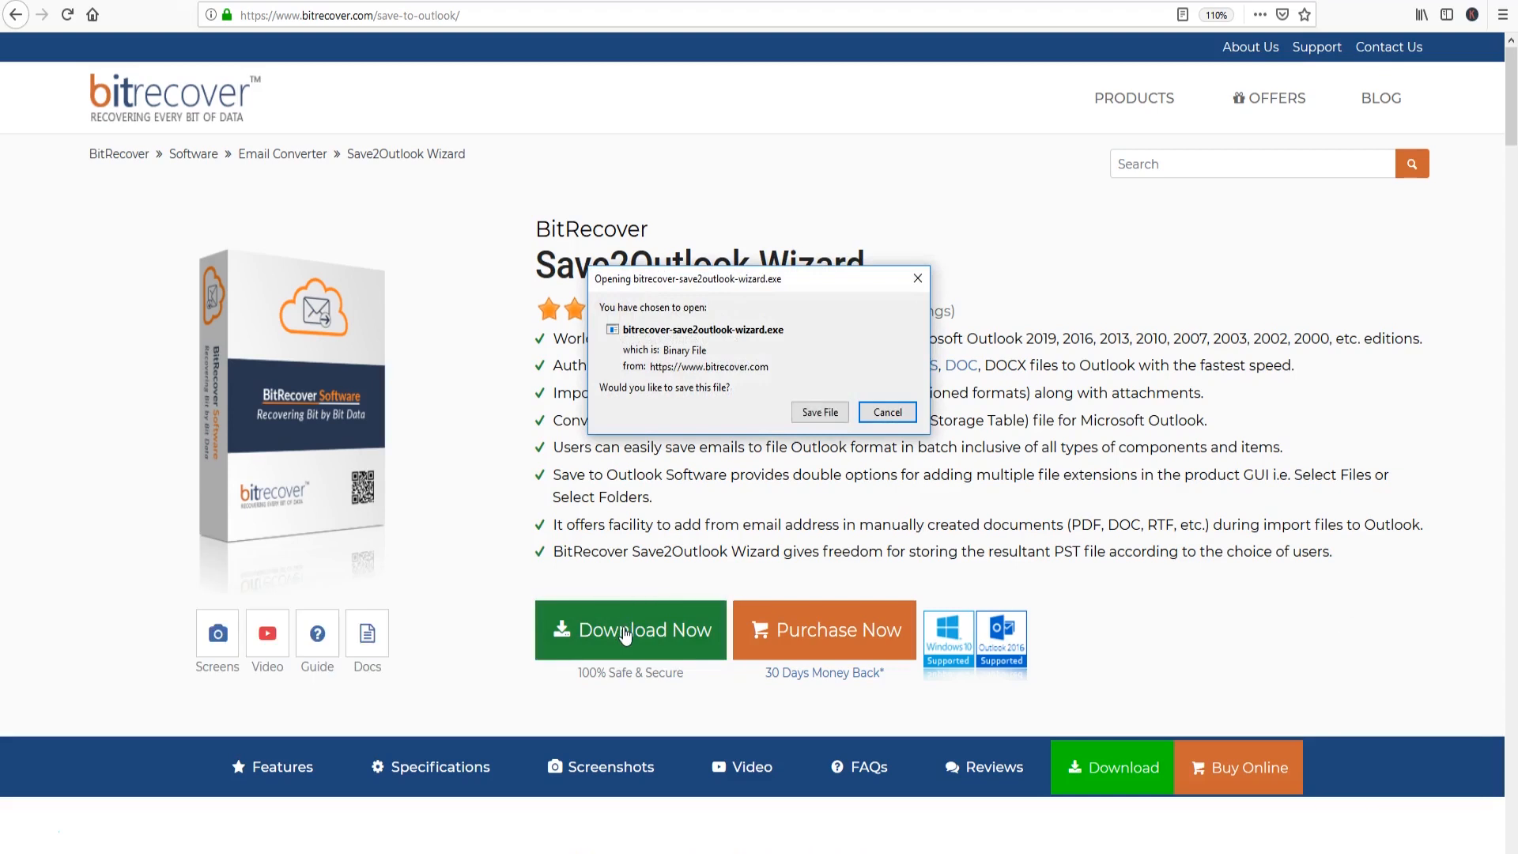
mouse_move(791, 447)
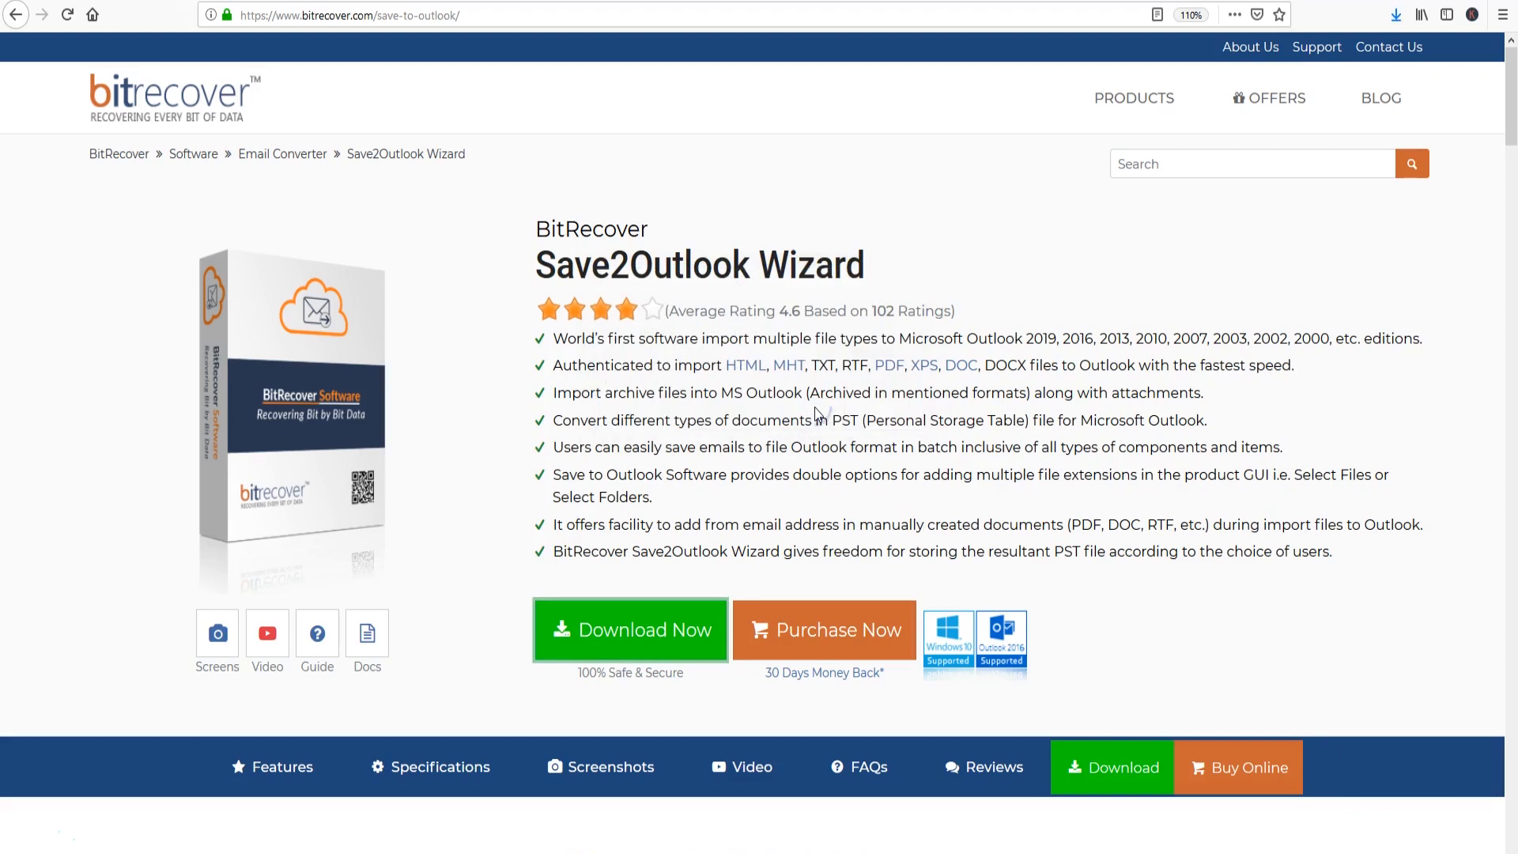
mouse_move(1159, 185)
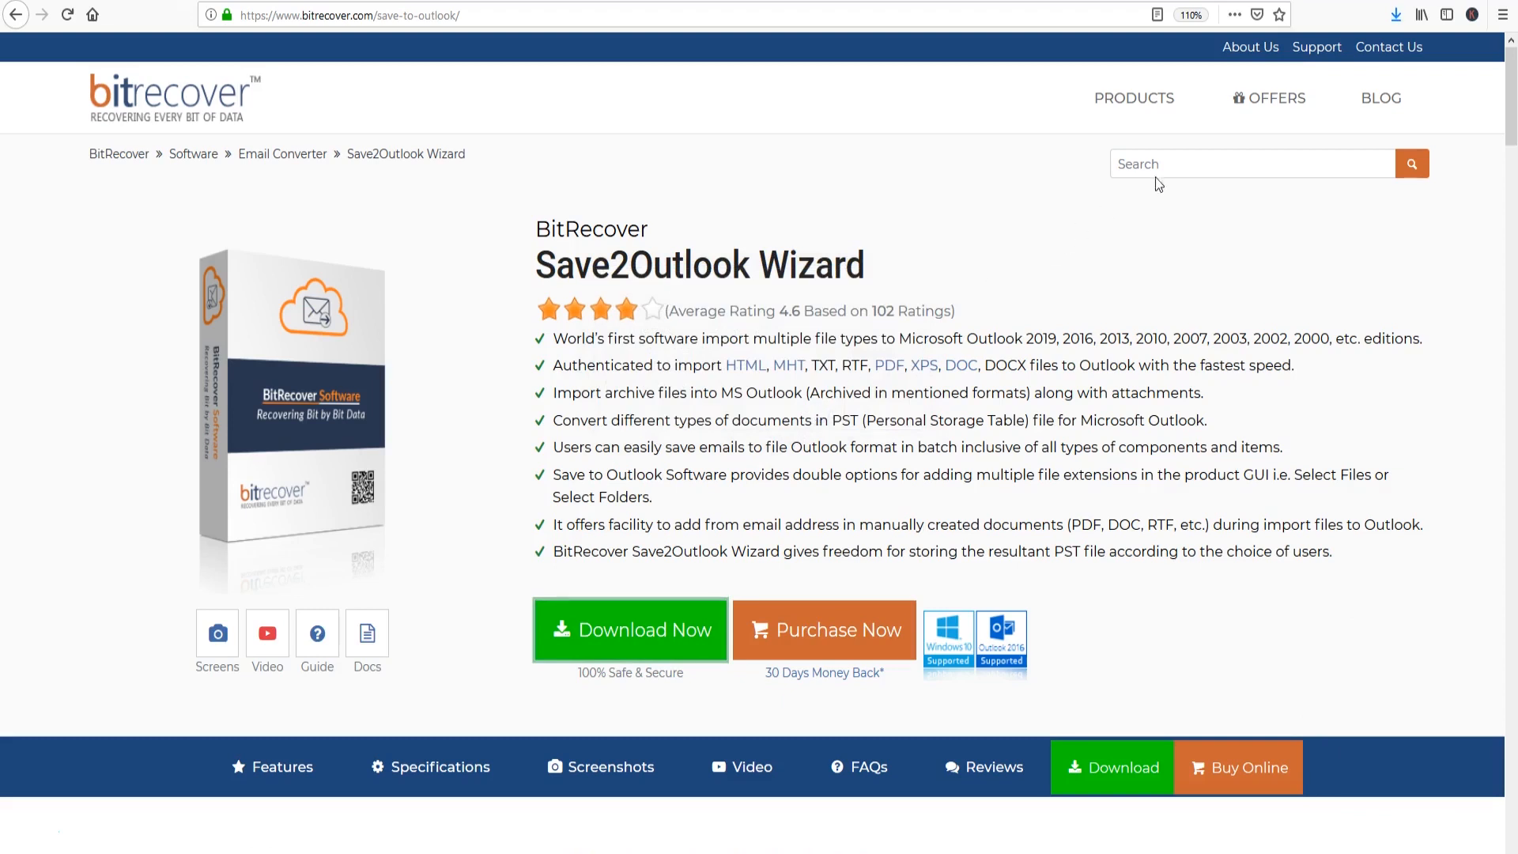
left_click(1393, 15)
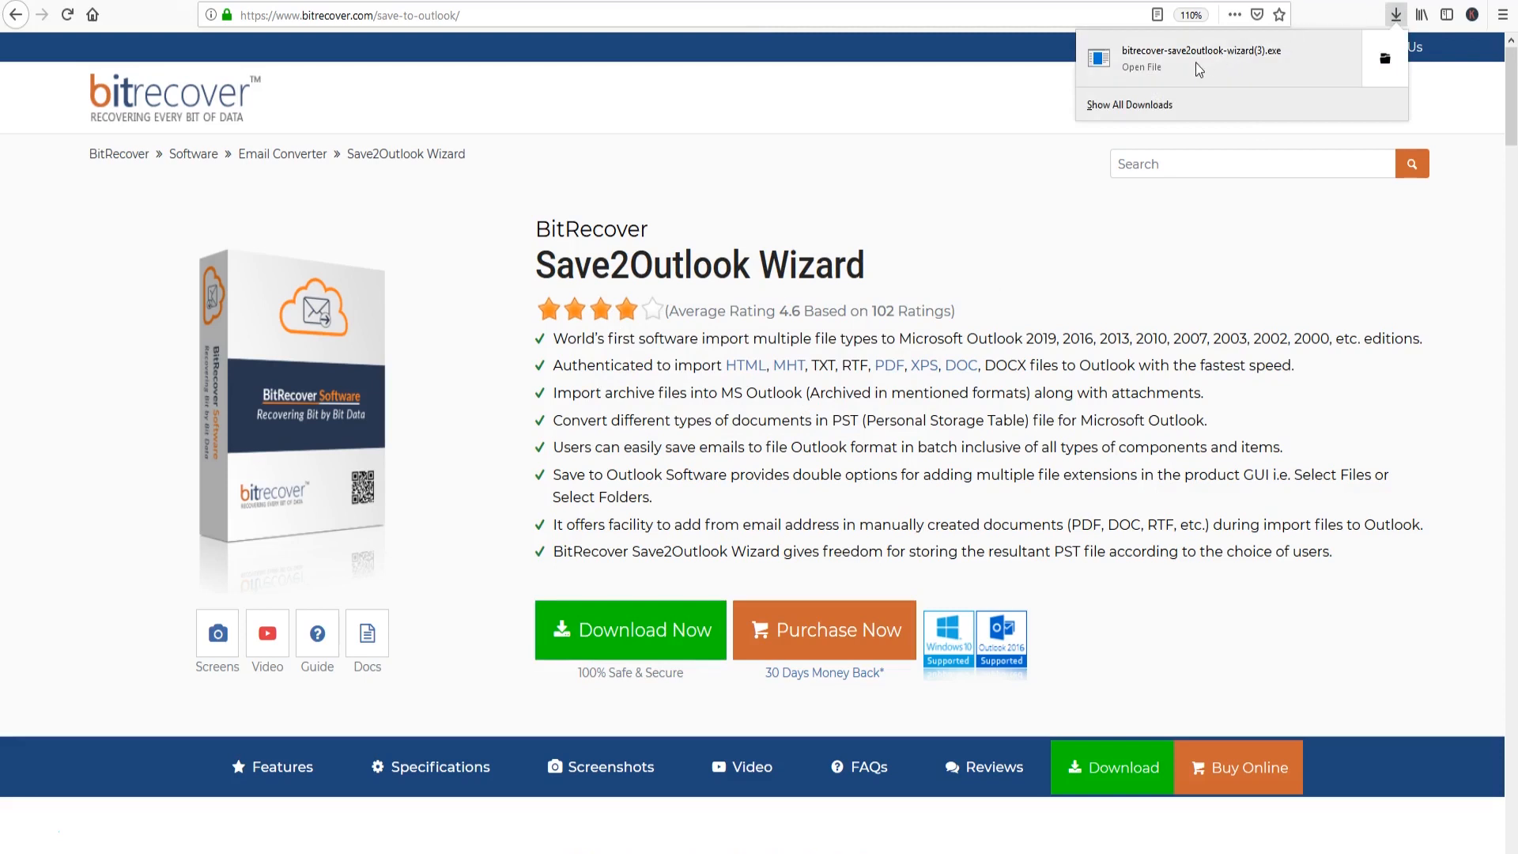
left_click(1142, 66)
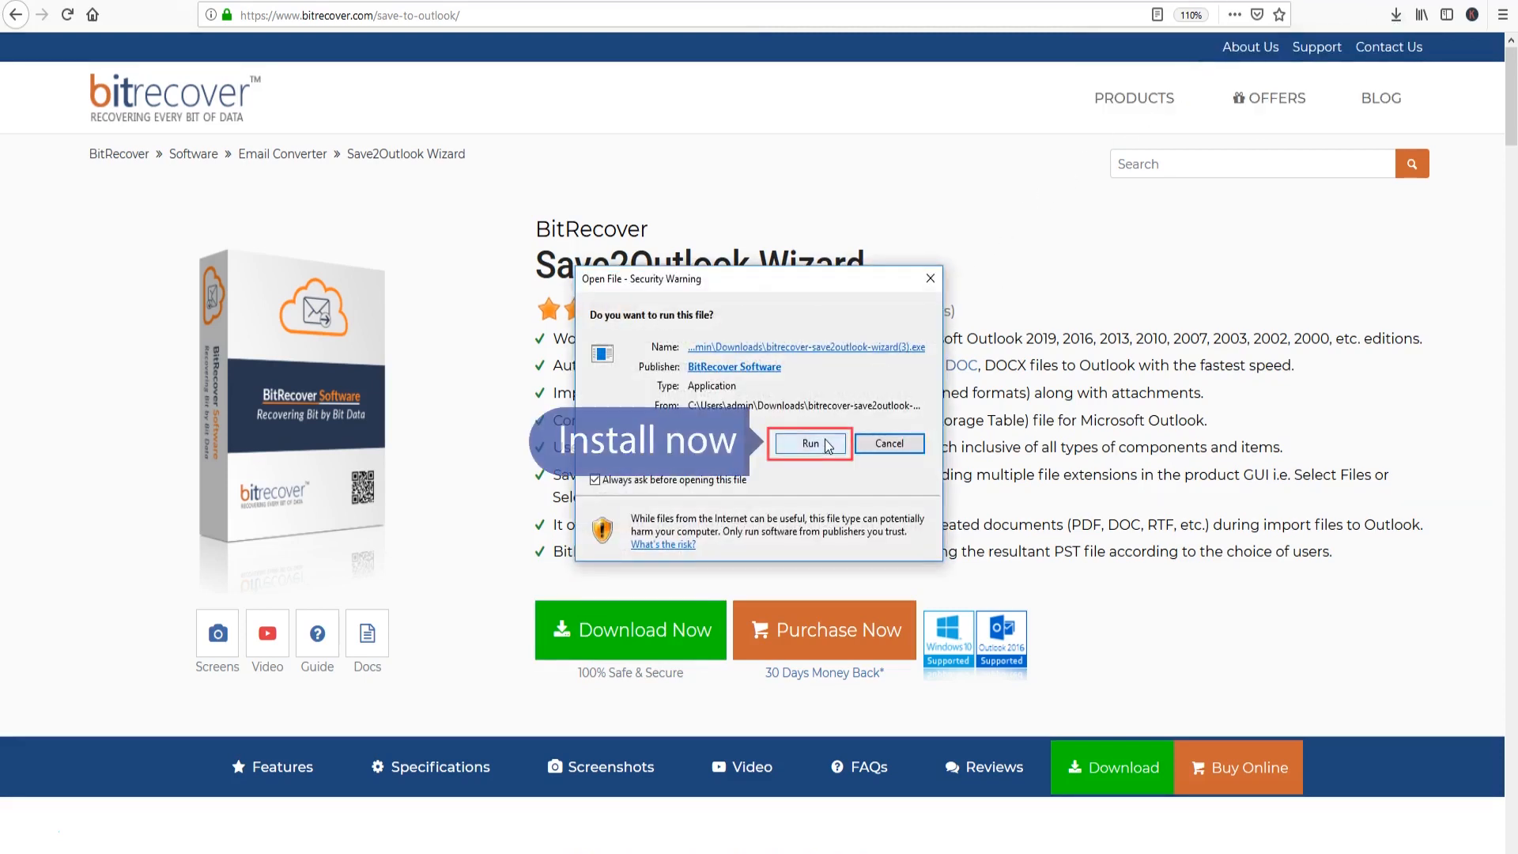
- Run the installer, choose English, and accept the license agreement
left_click(811, 443)
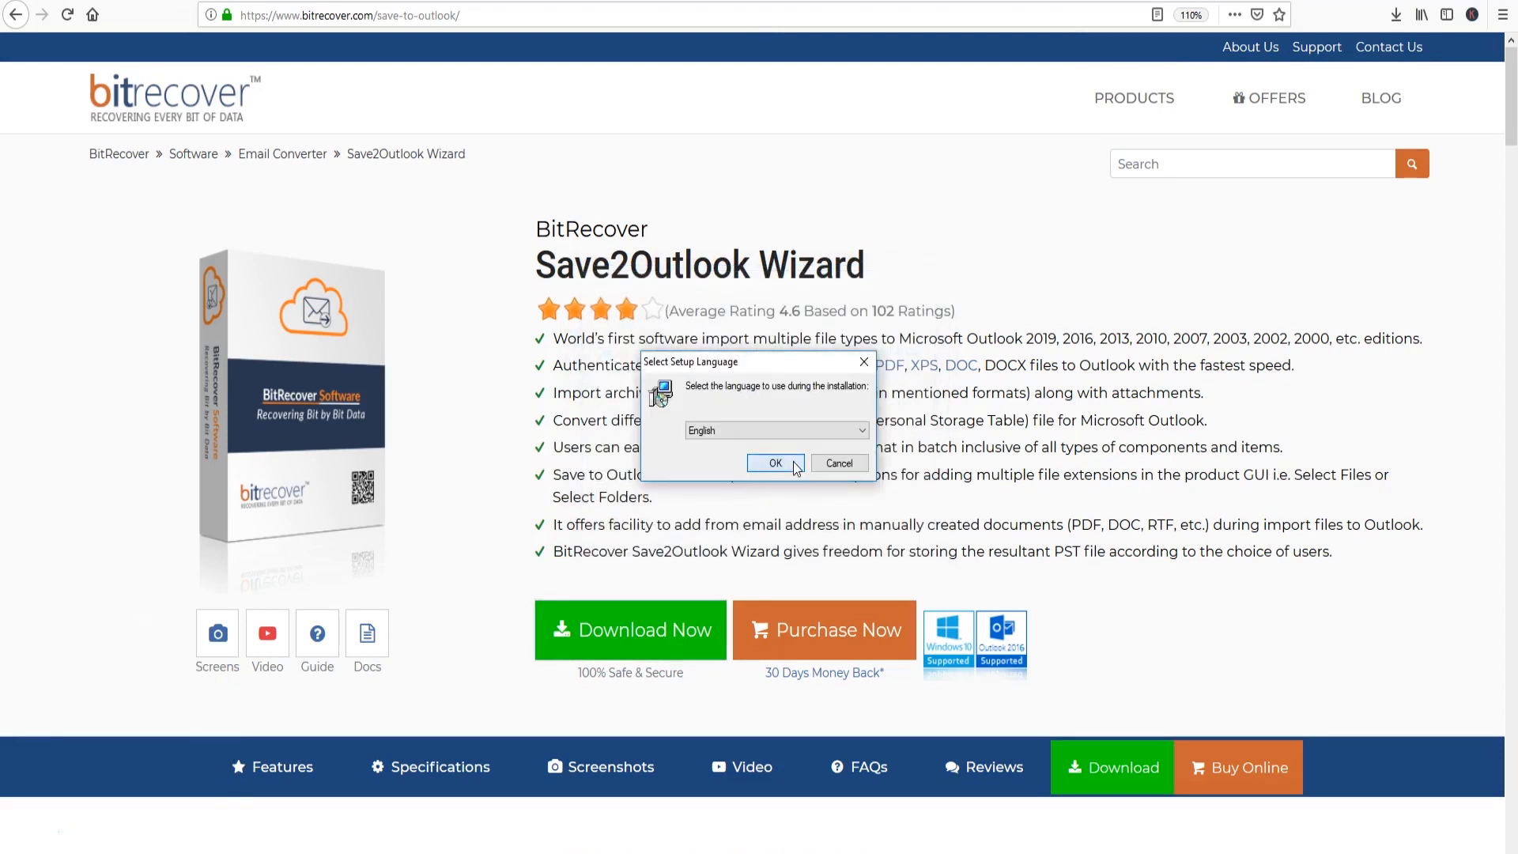
left_click(775, 462)
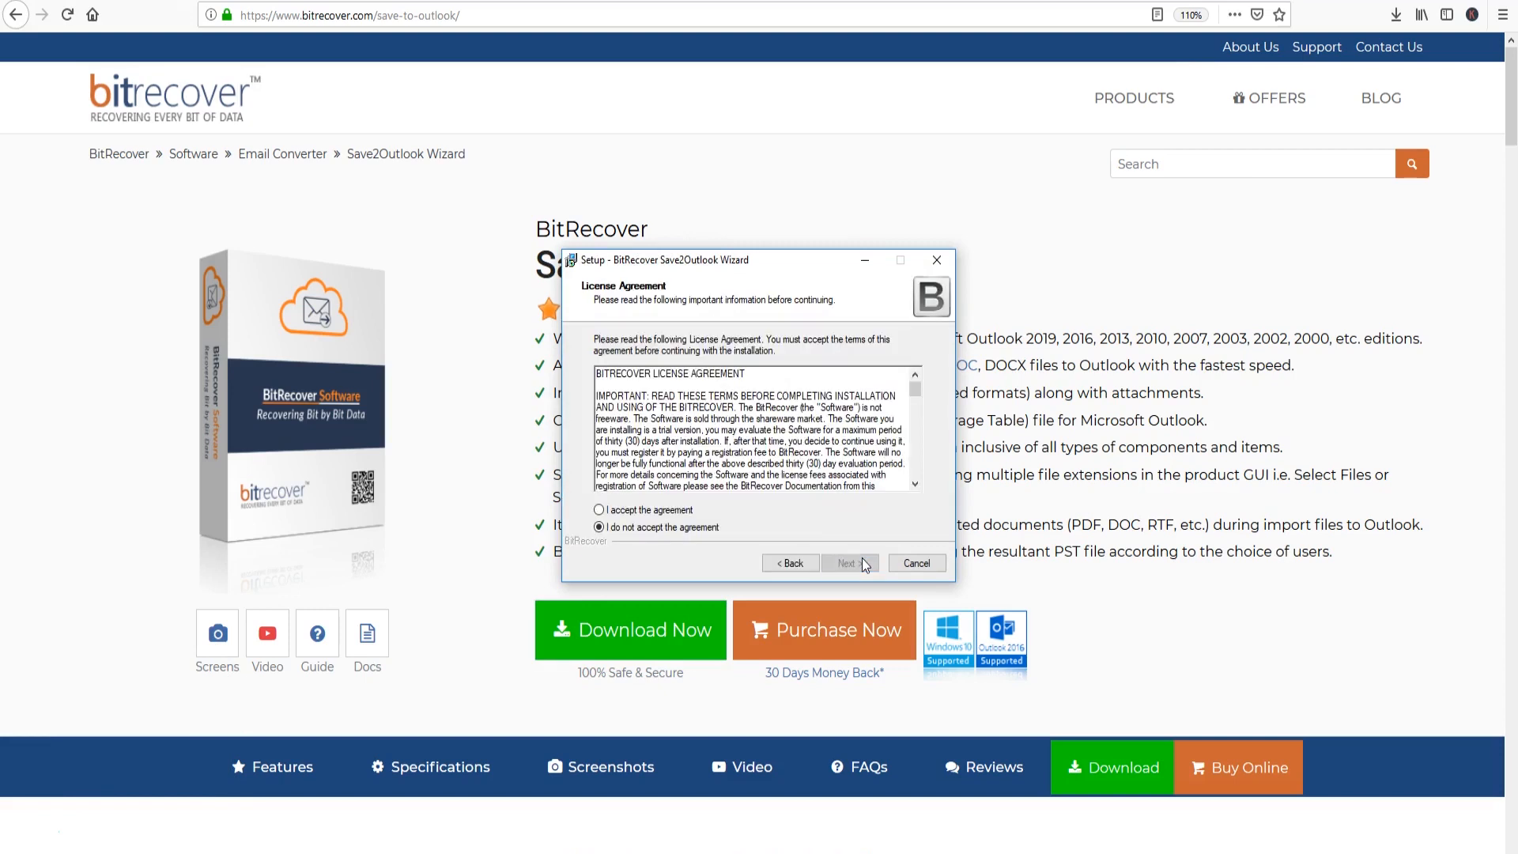
left_click(599, 510)
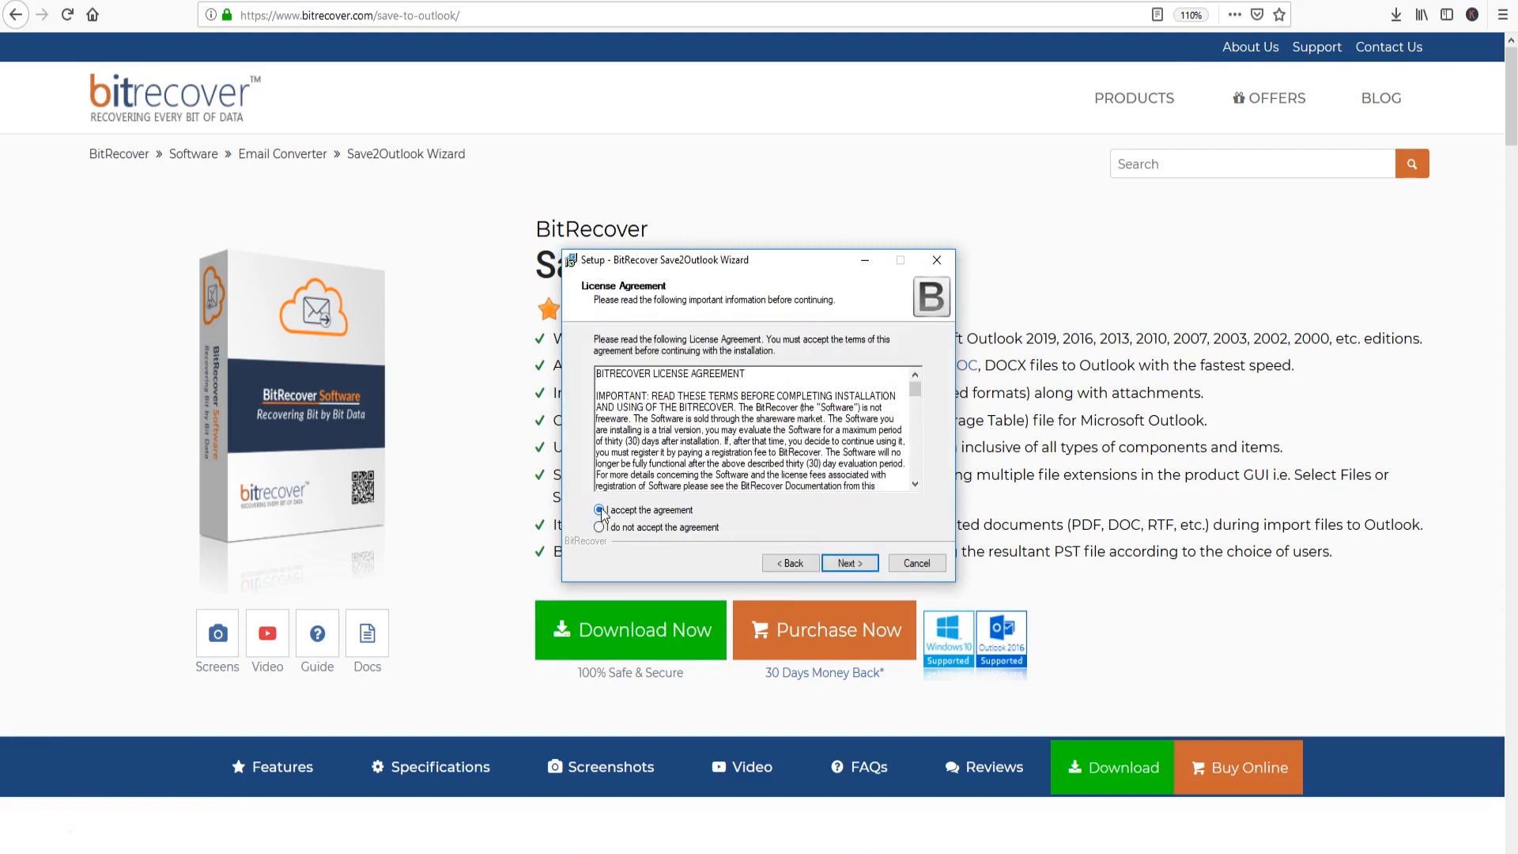
left_click(846, 562)
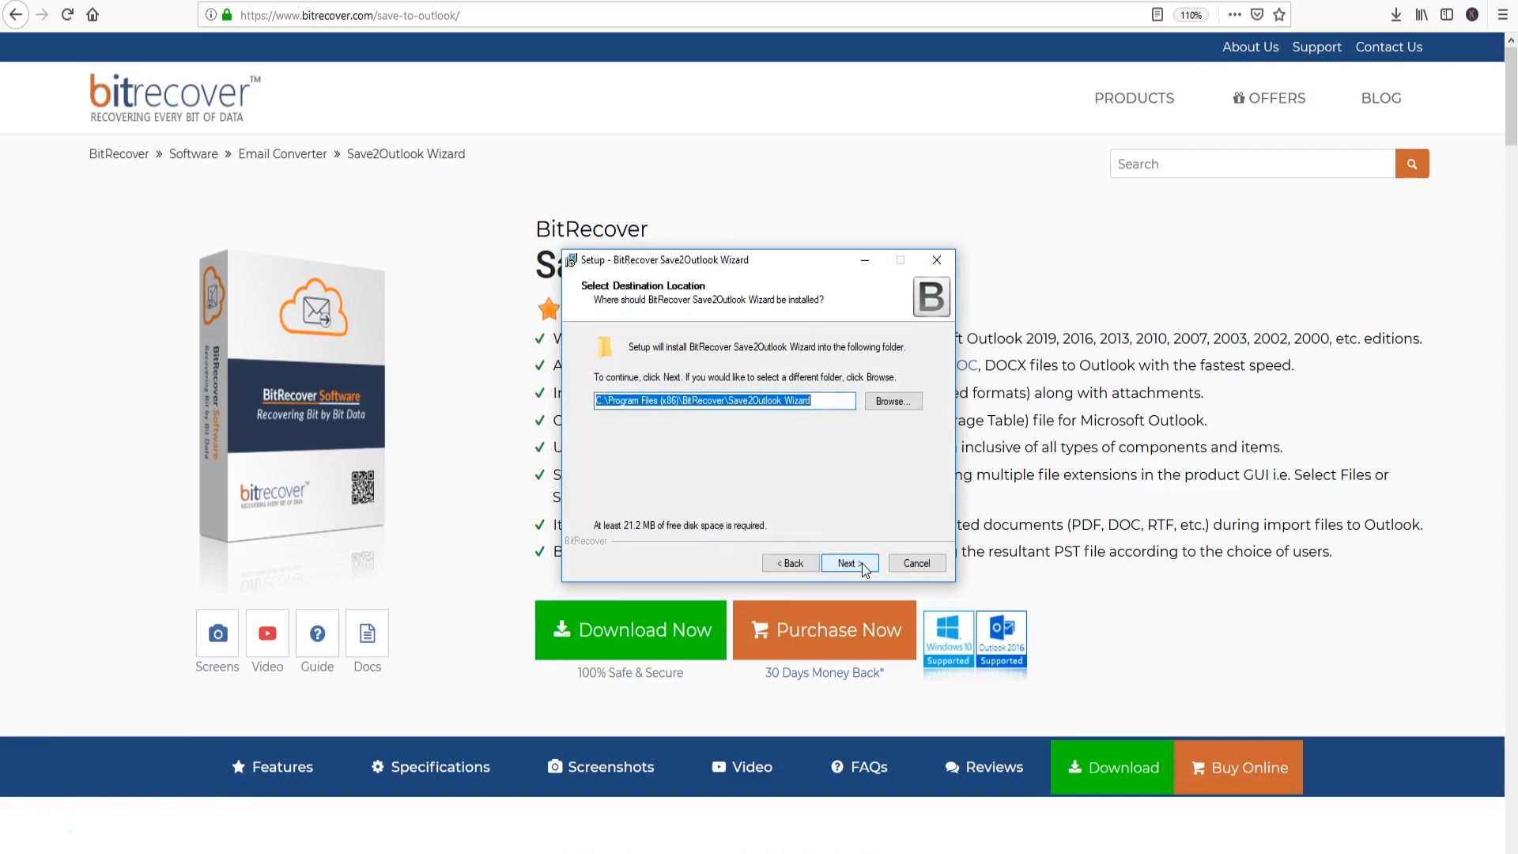
- Install to the default Program Files folder and finish with the wizard launching
left_click(845, 562)
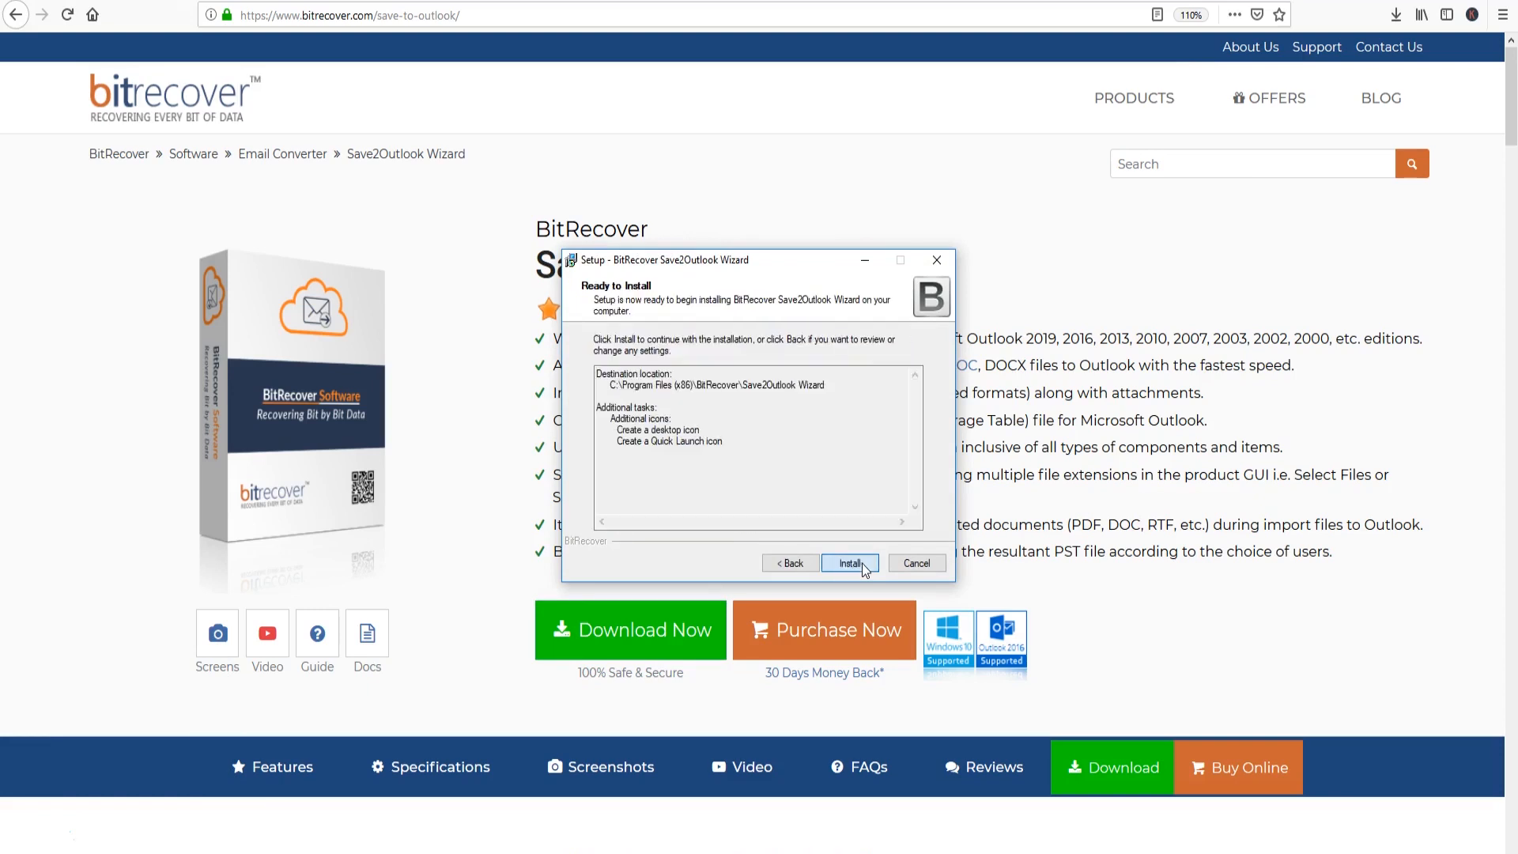
left_click(849, 562)
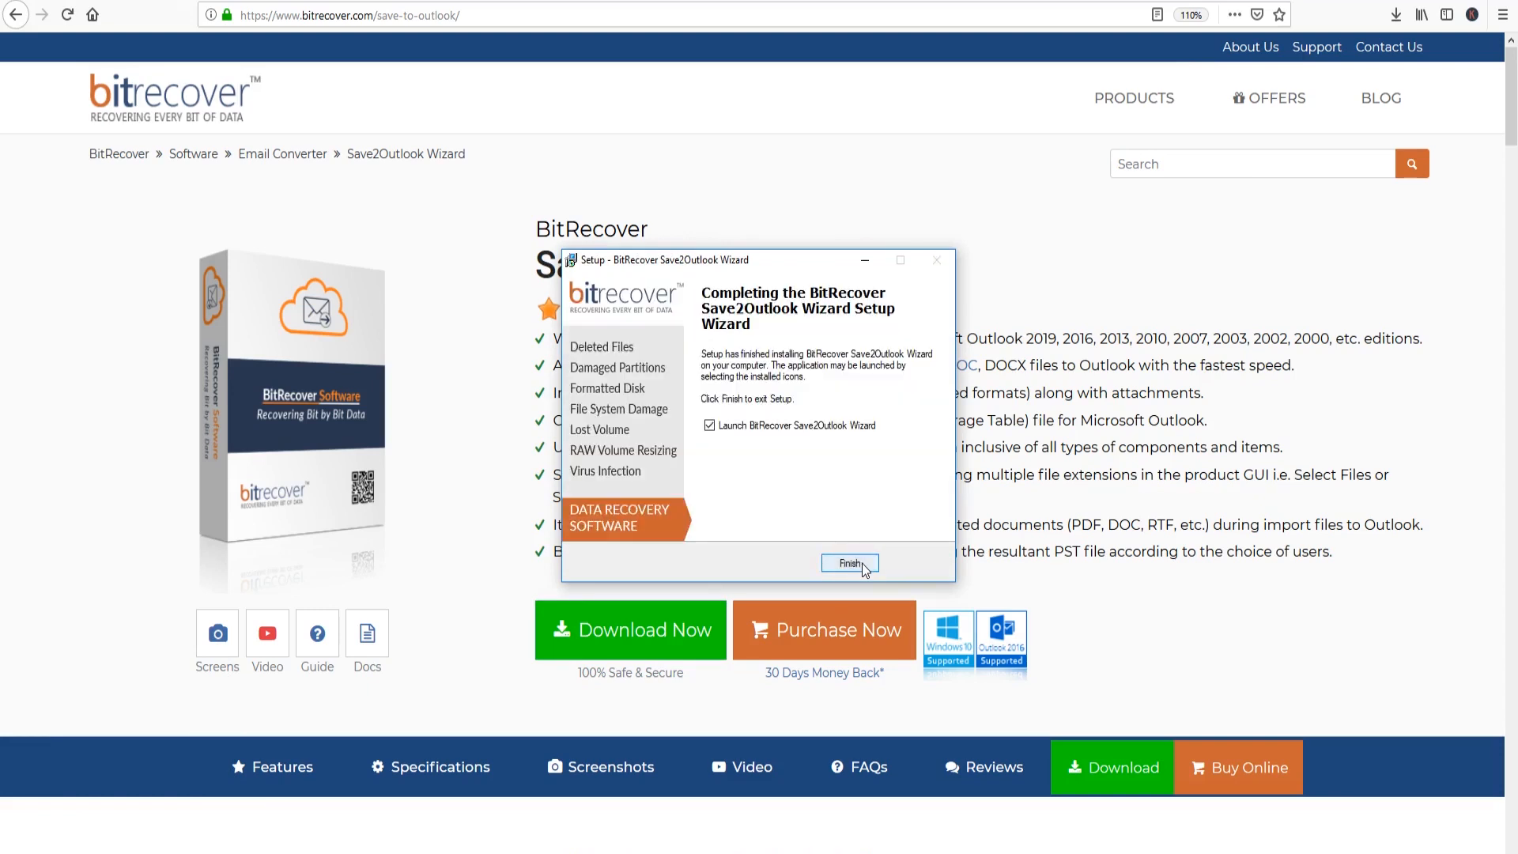
left_click(849, 564)
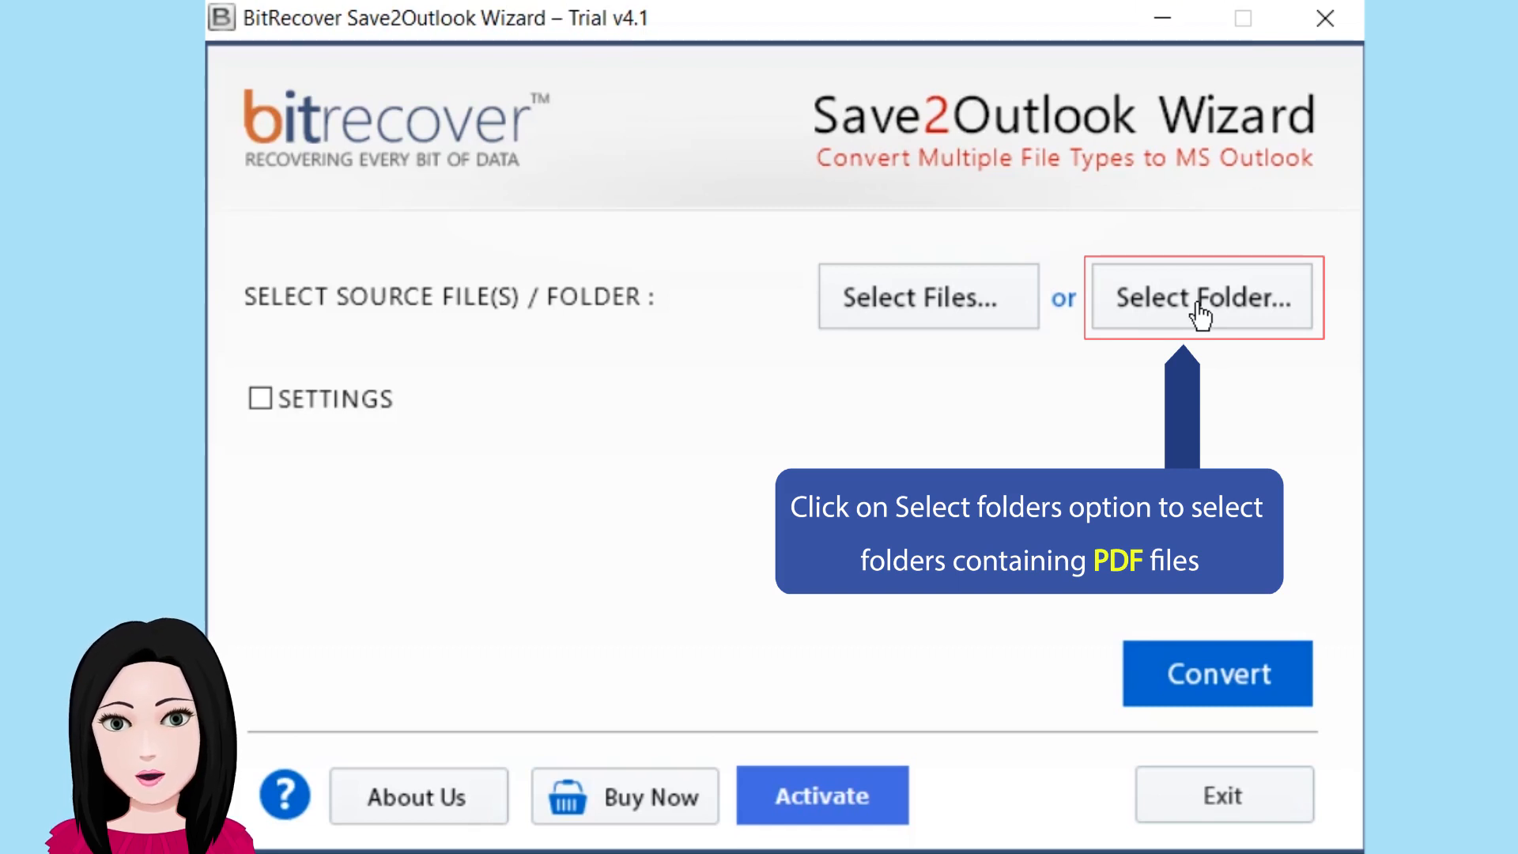
- Select the Desktop 'PDF' folder as the conversion source
left_click(1201, 297)
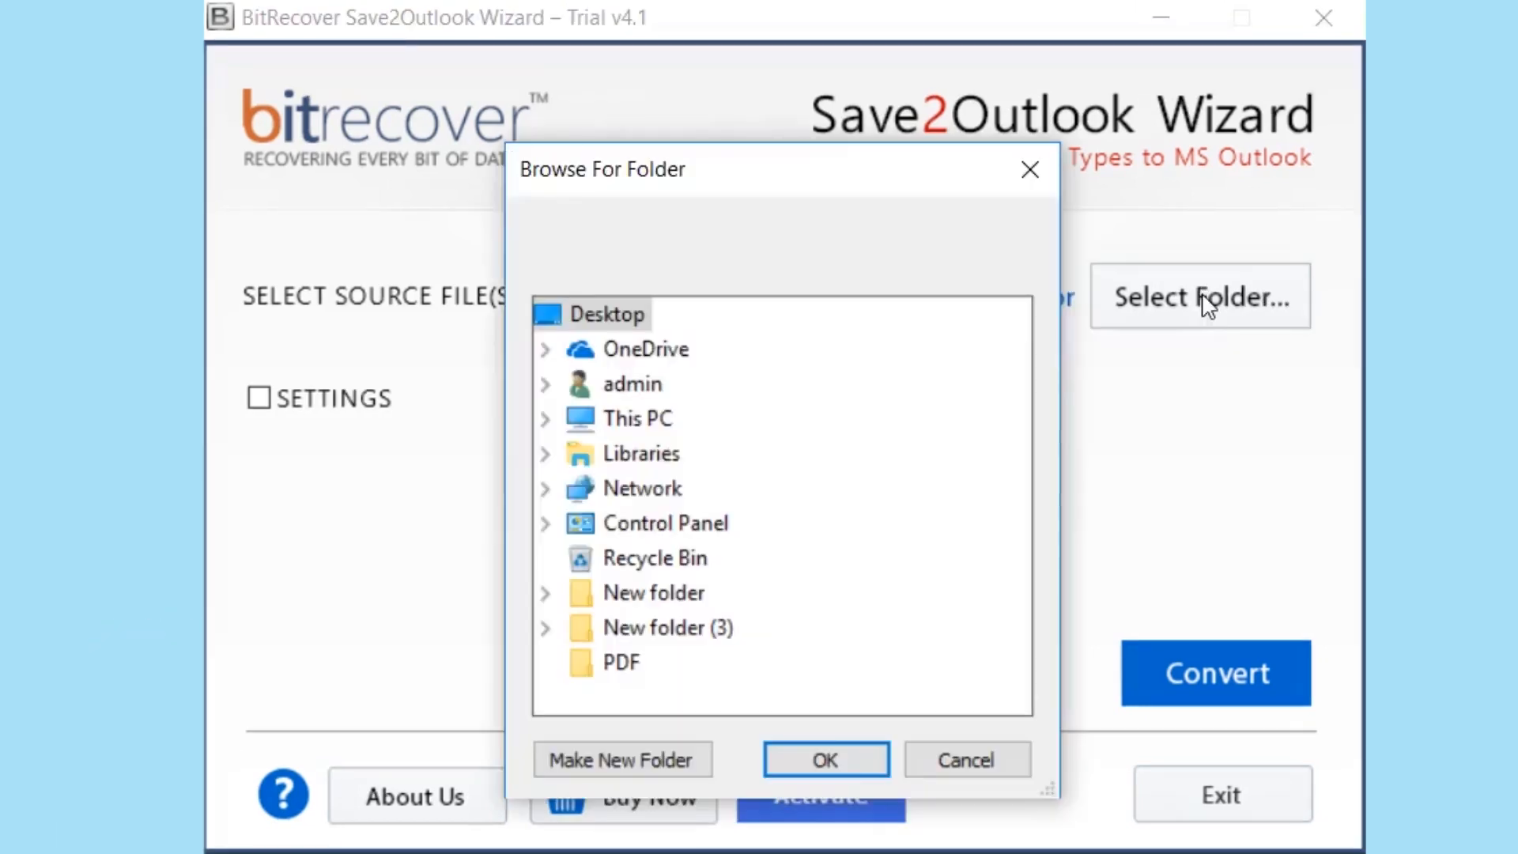
mouse_move(866, 540)
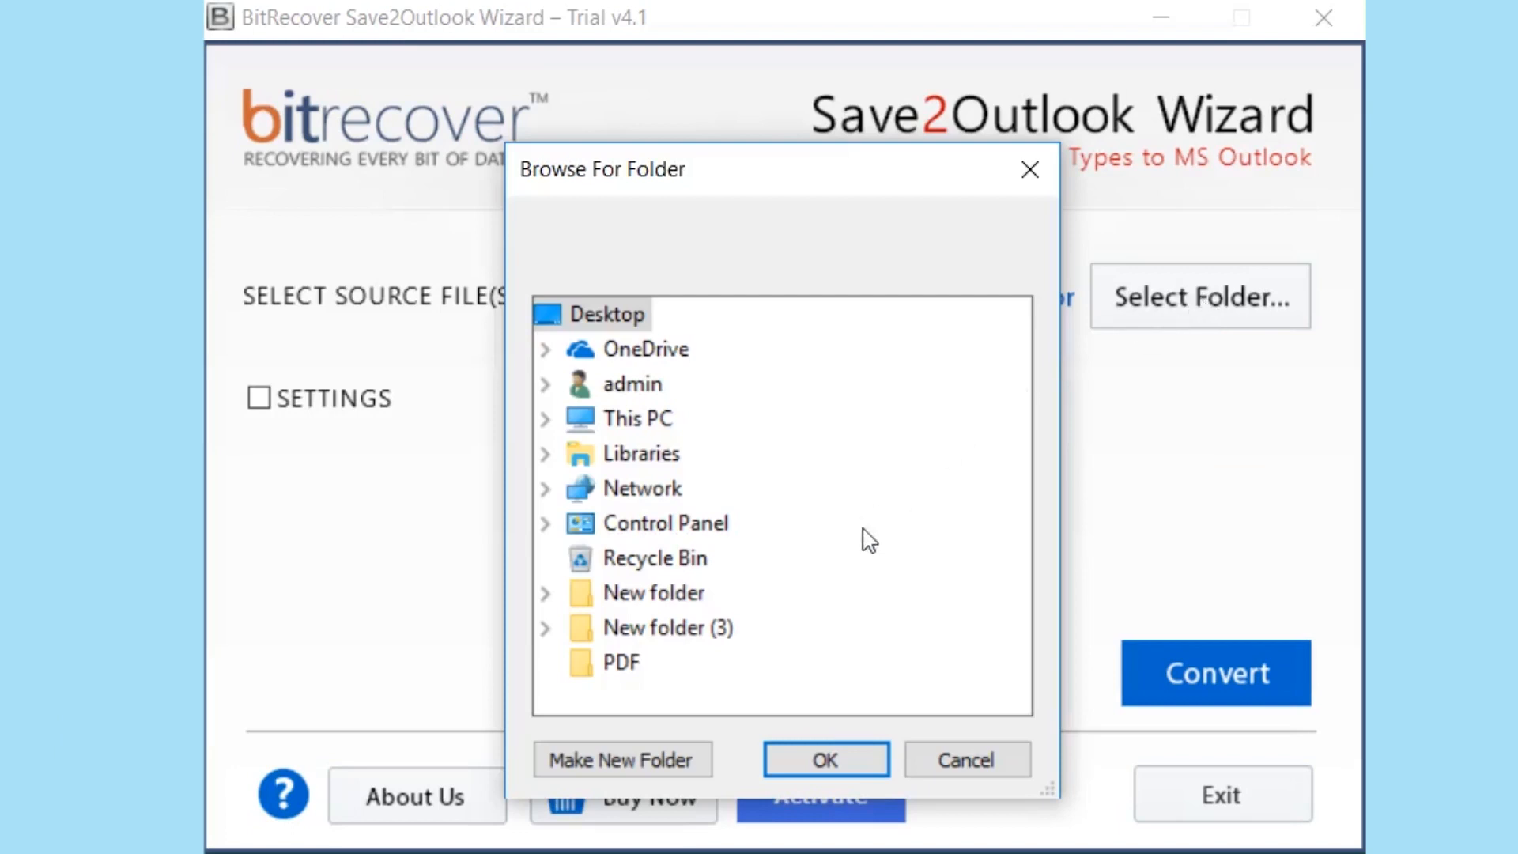
left_click(621, 661)
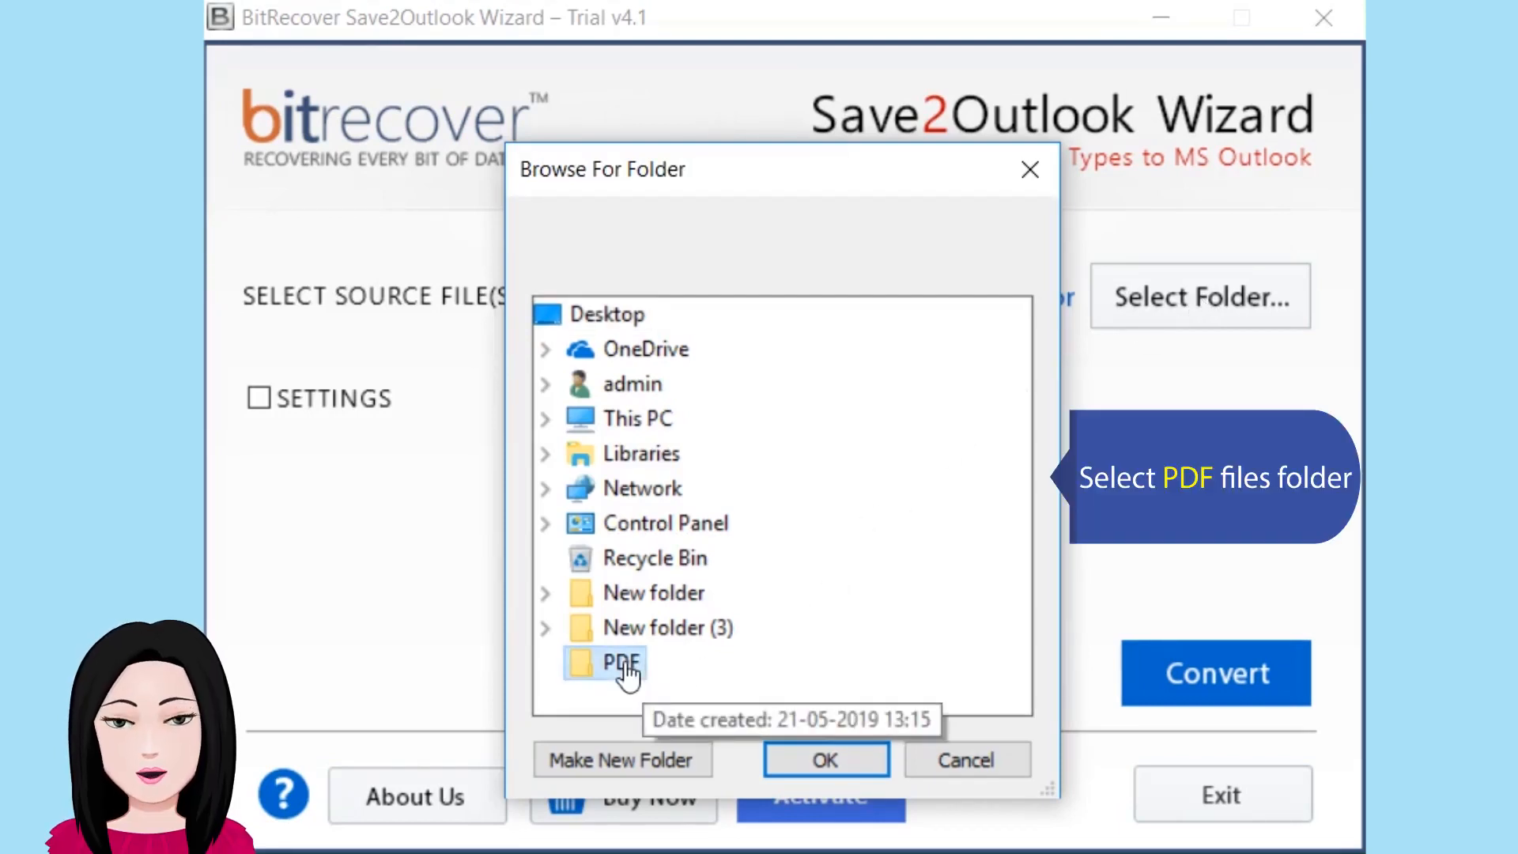
mouse_move(848, 740)
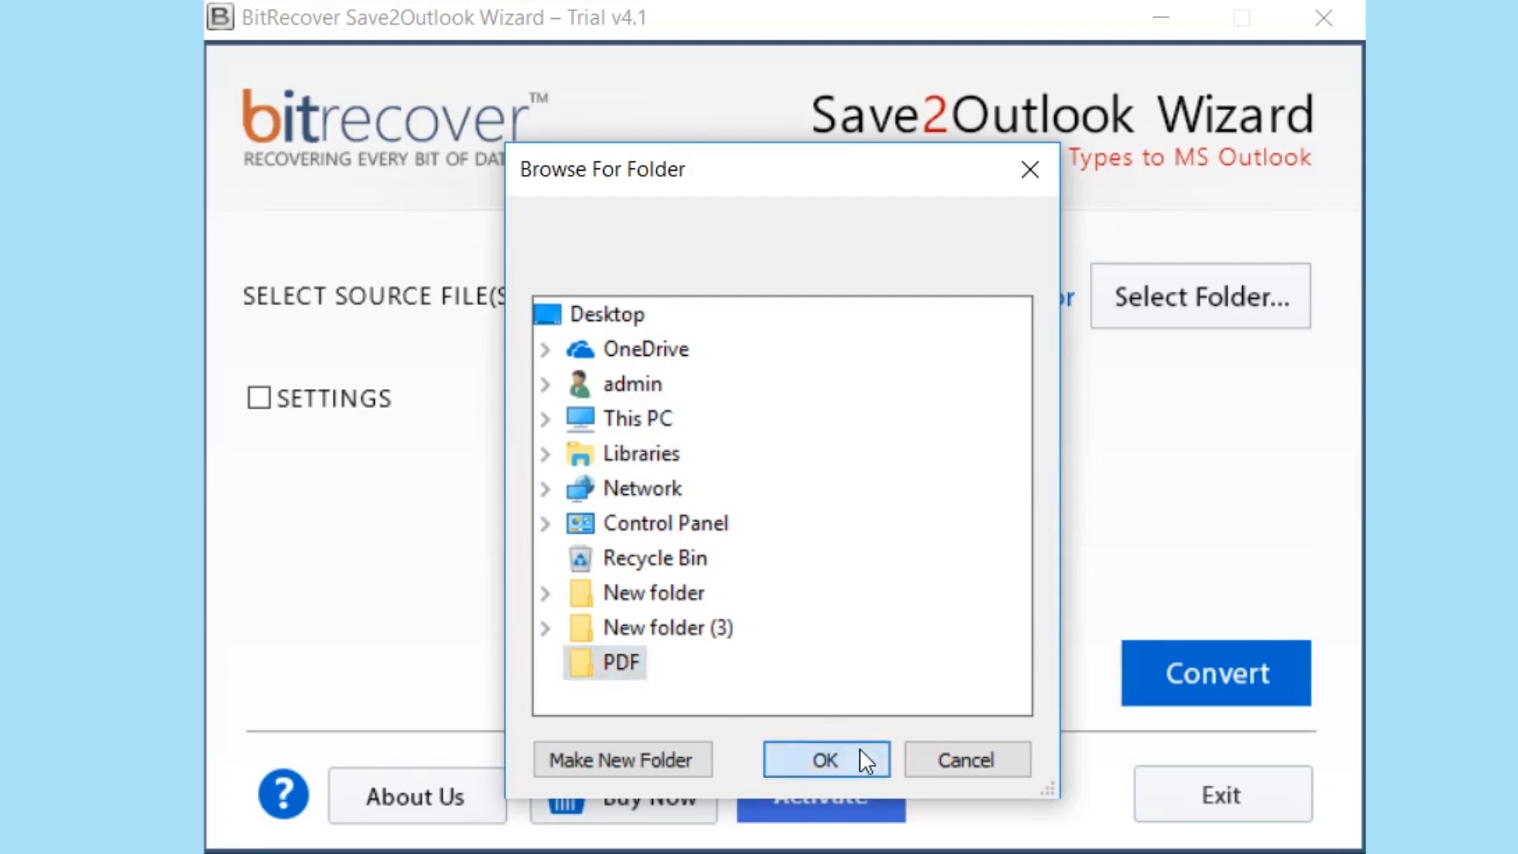
left_click(824, 759)
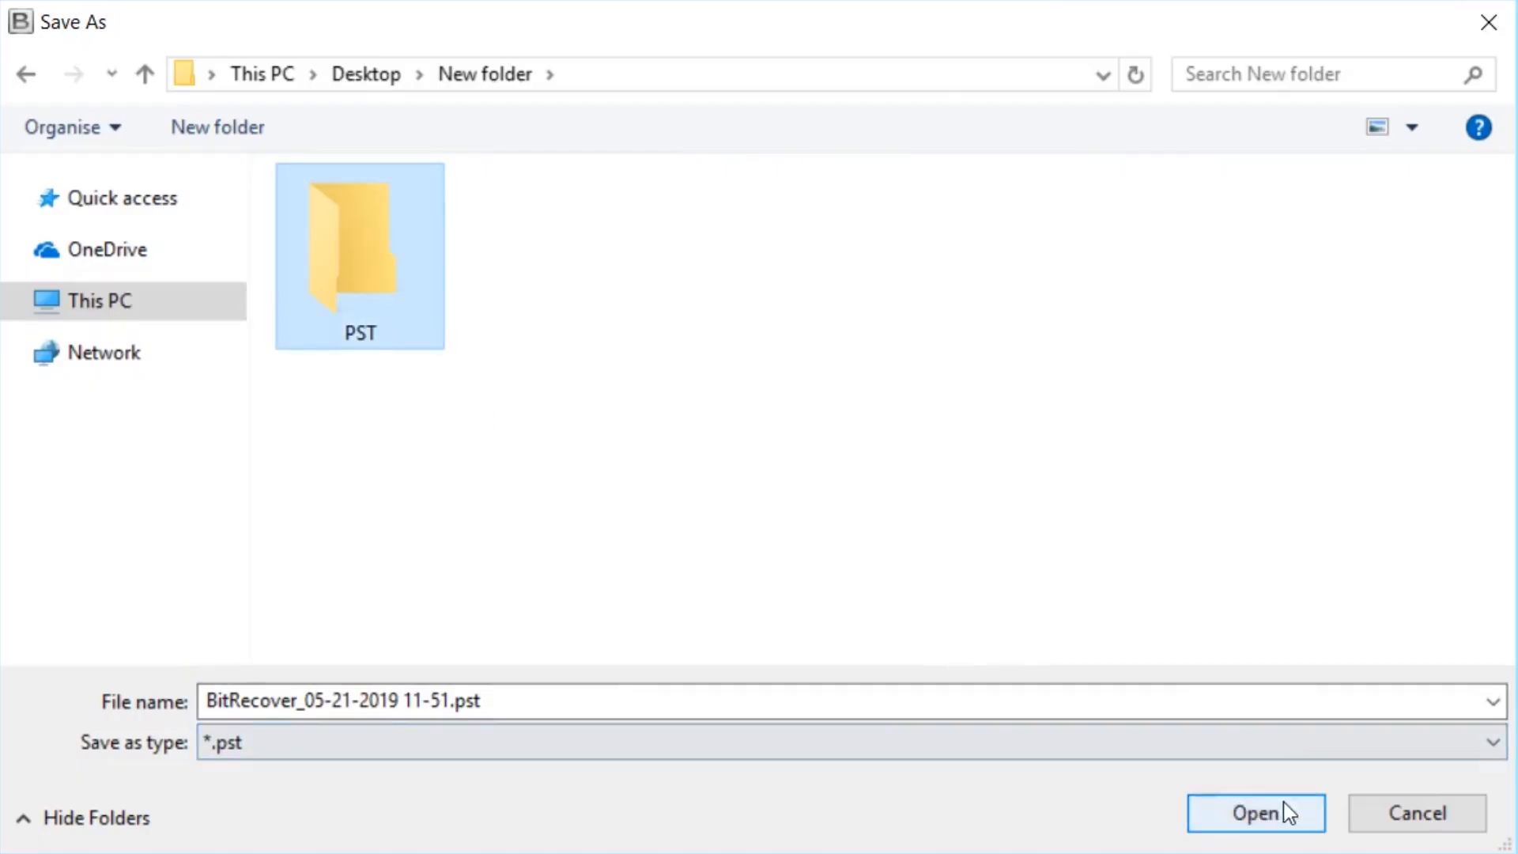
- Save the output PST into Desktop's New folder\PST, running the conversion
double_click(359, 242)
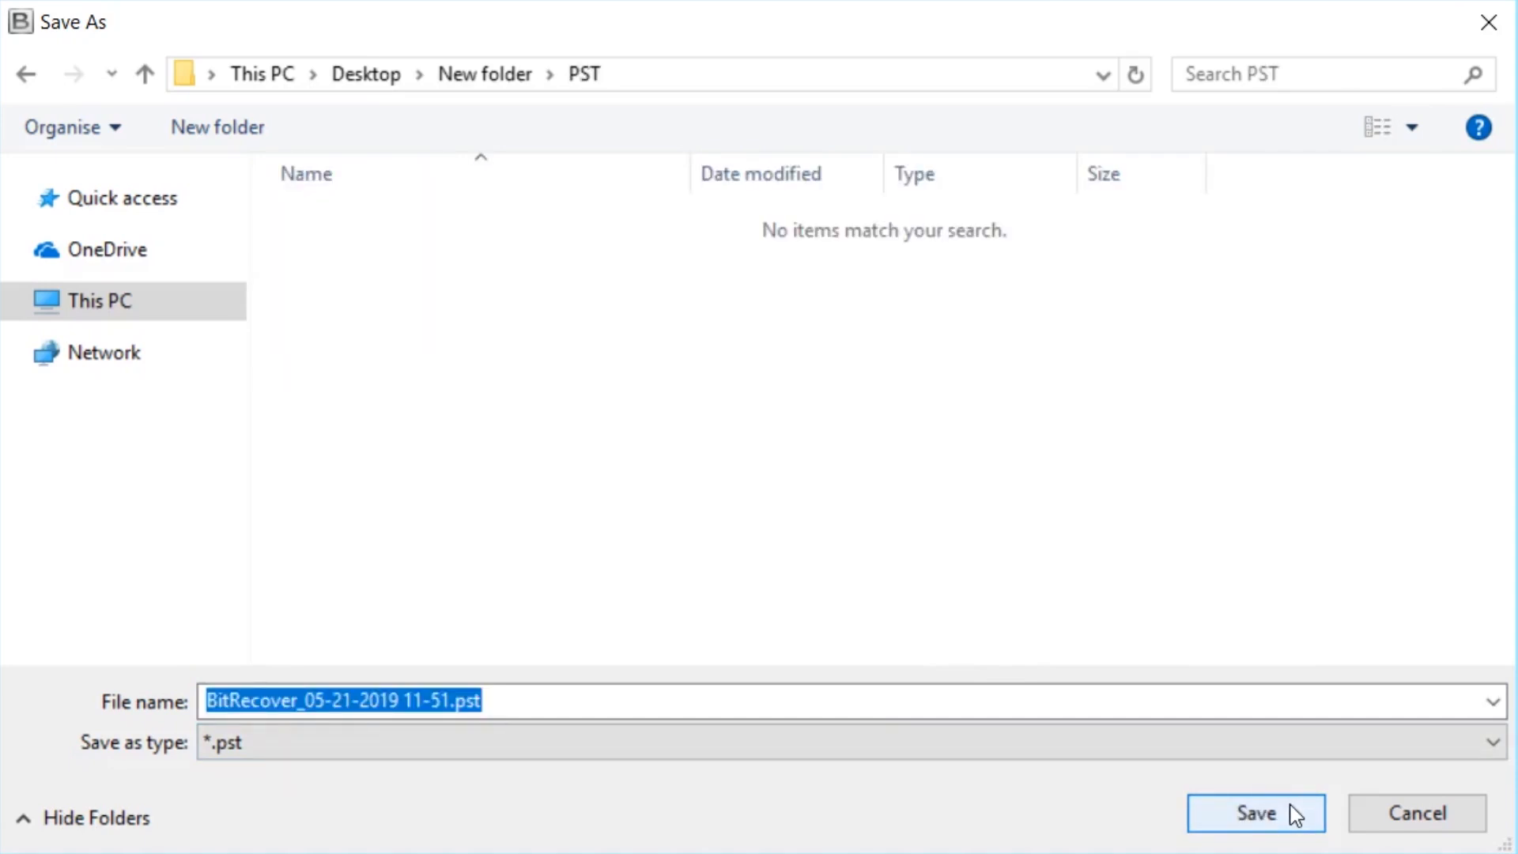
left_click(1255, 812)
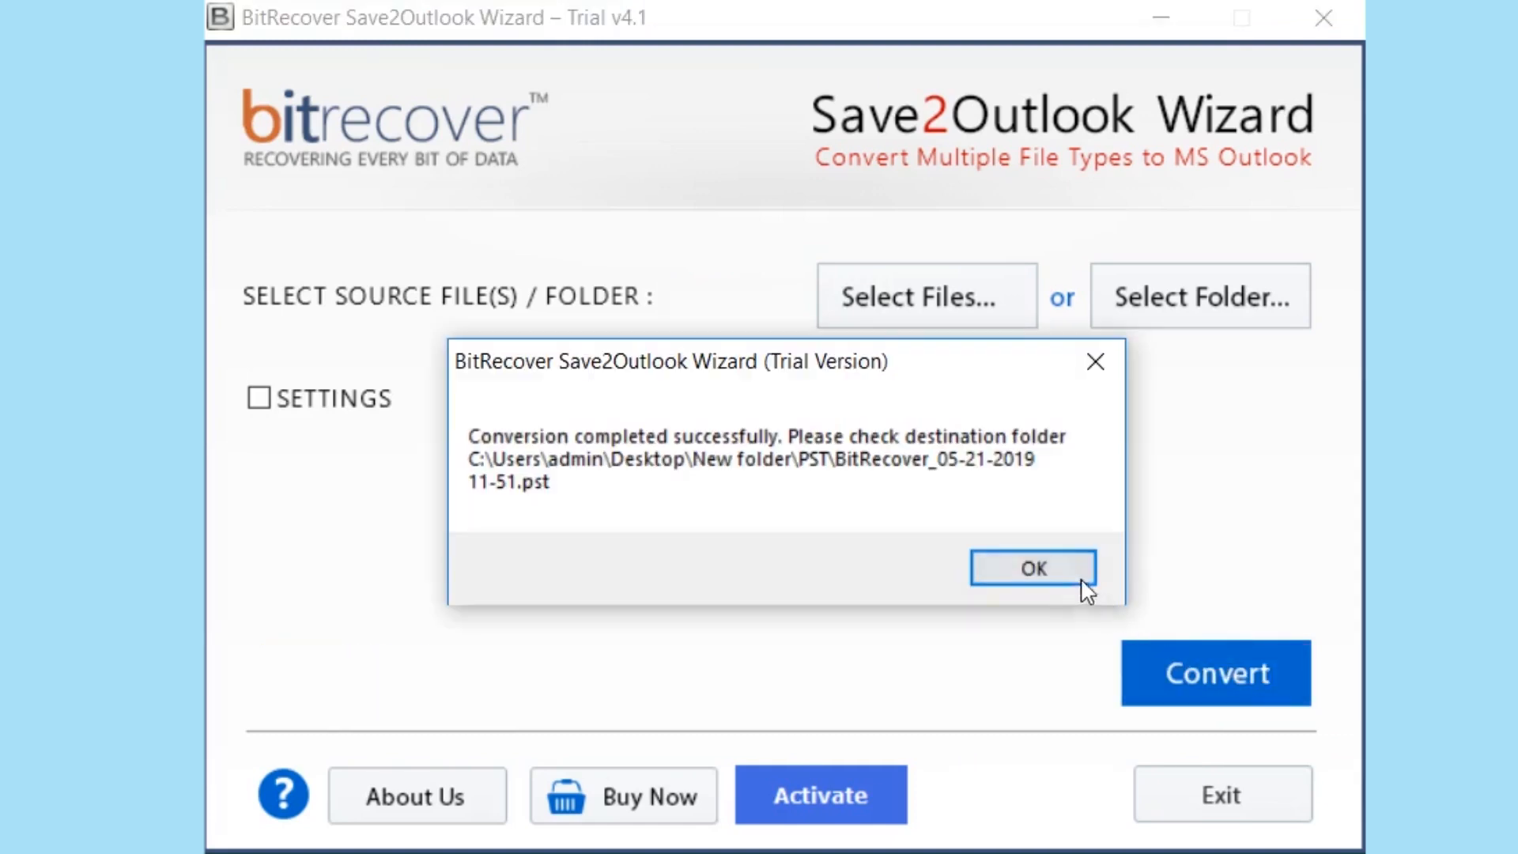
- Acknowledge the conversion-completed message and the 25-mail trial limit notice
left_click(1031, 568)
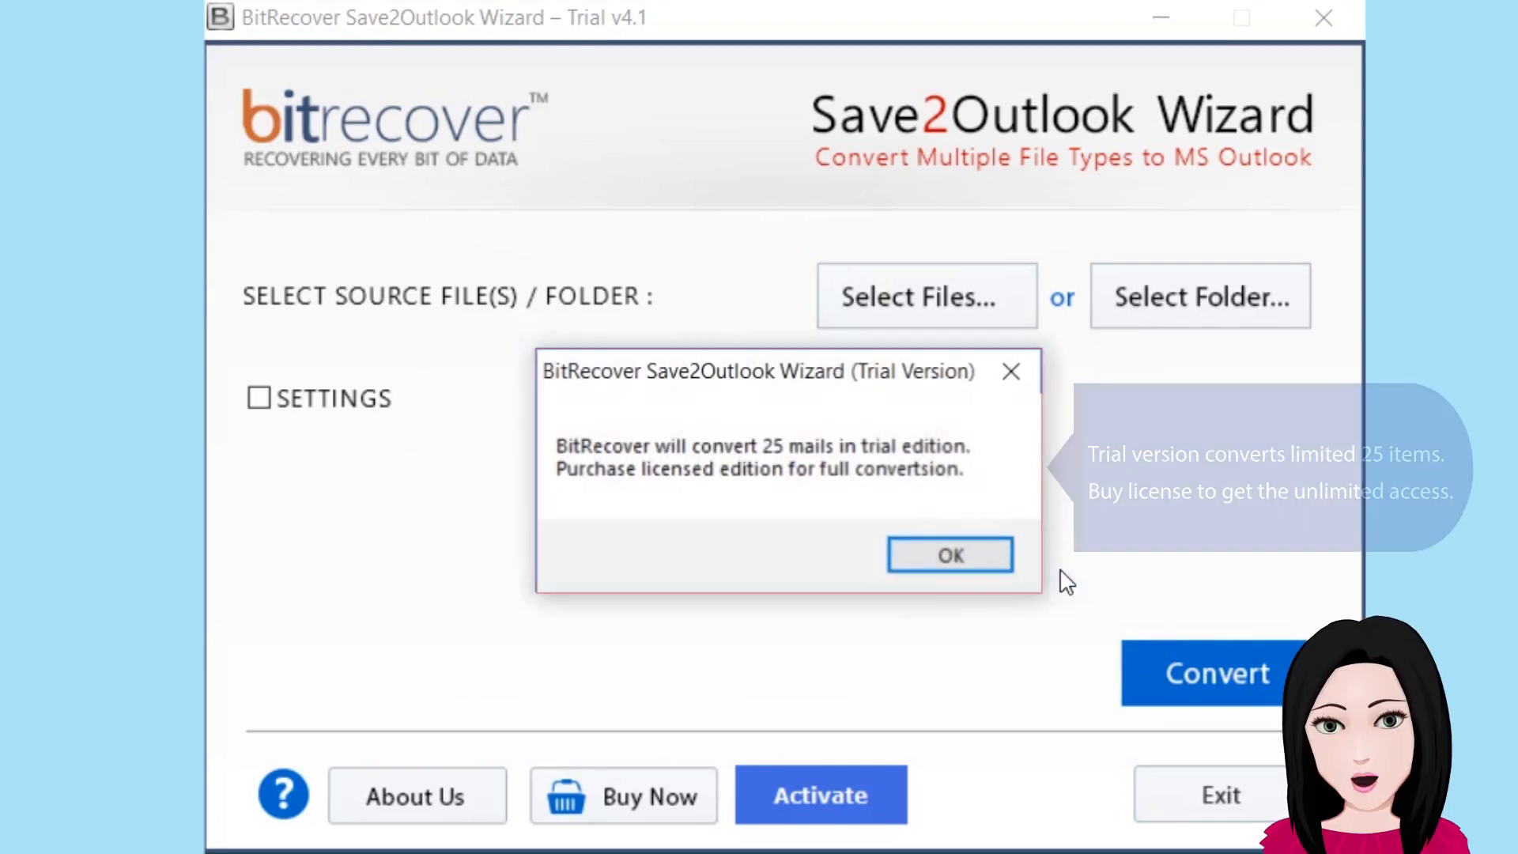
mouse_move(982, 561)
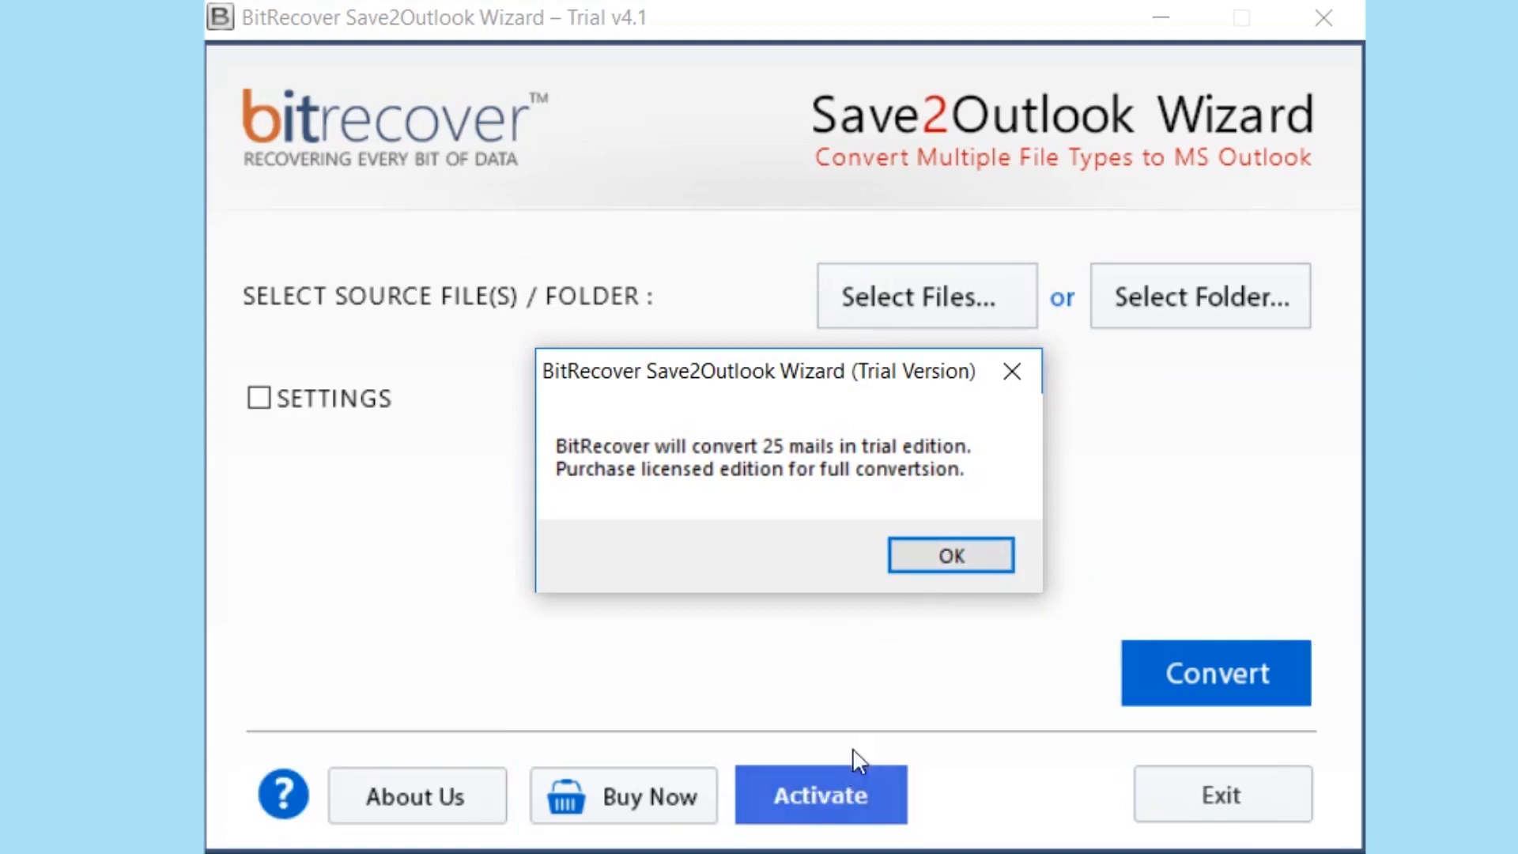
mouse_move(950, 555)
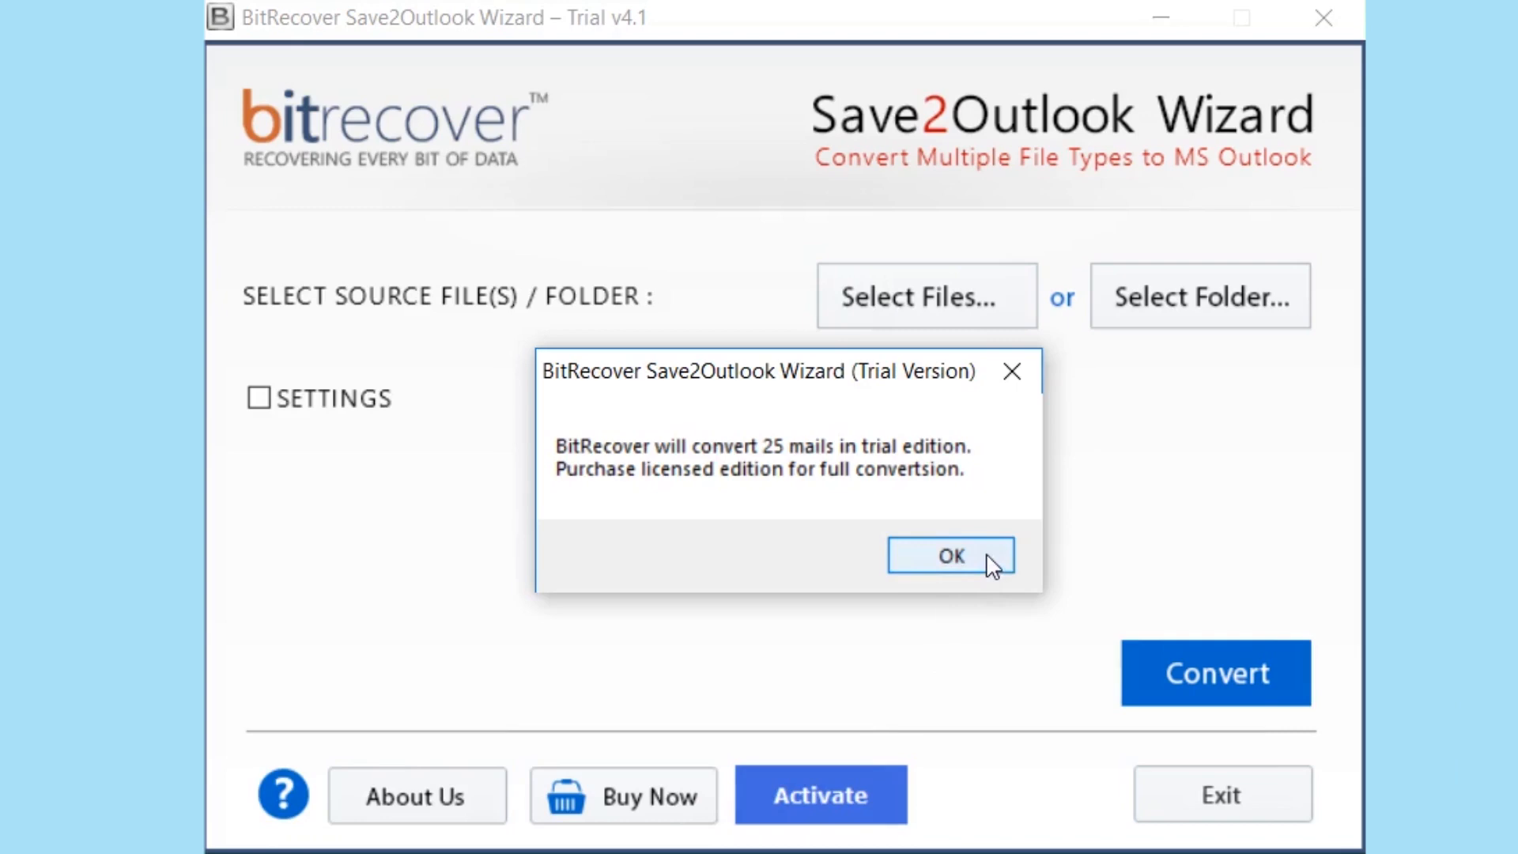
left_click(950, 555)
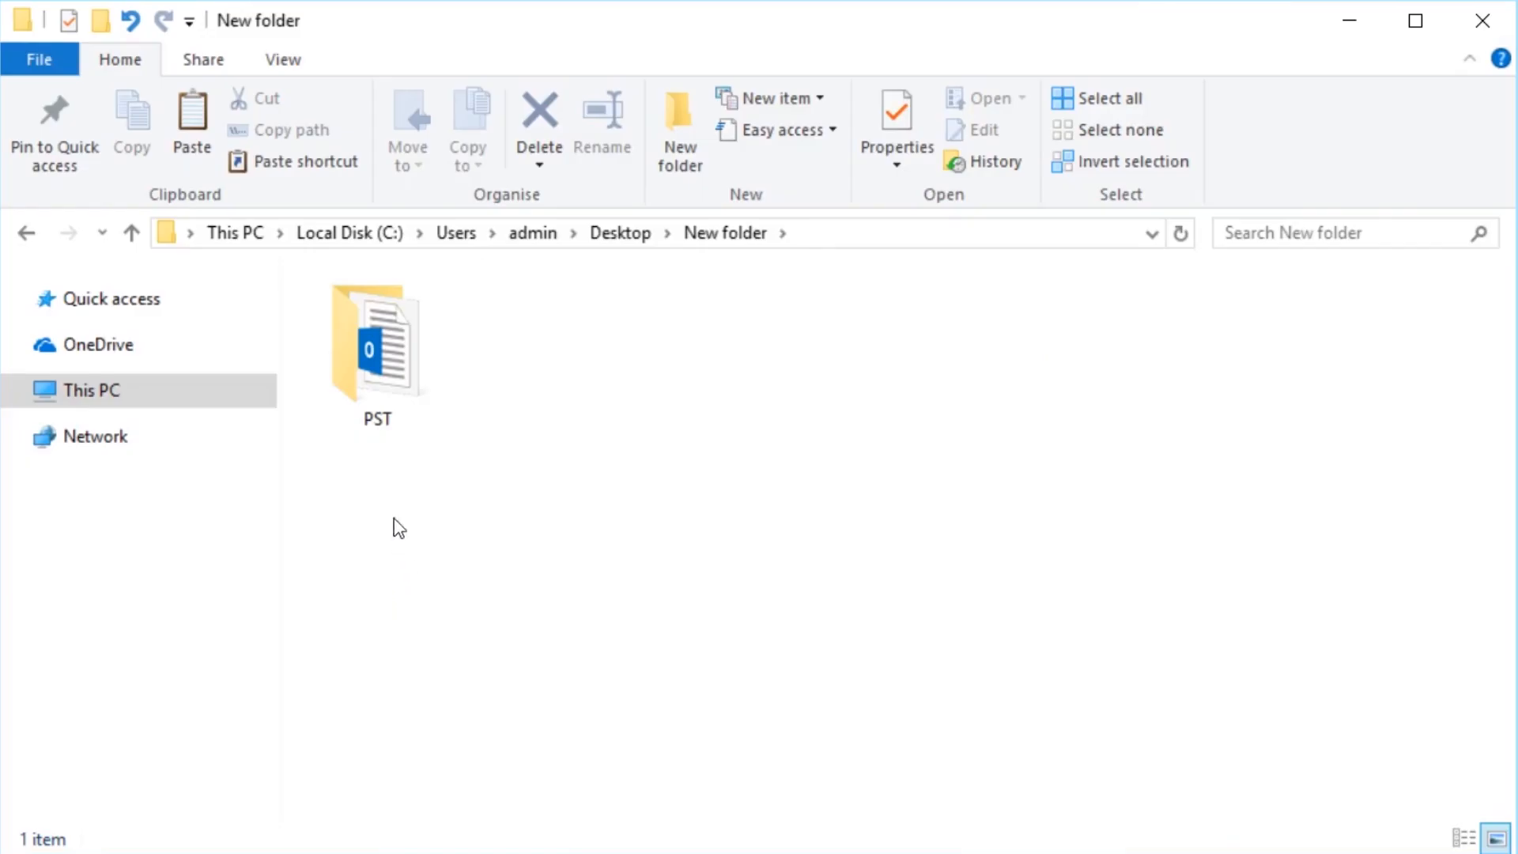
- Open the PST folder inside New folder in File Explorer
double_click(375, 344)
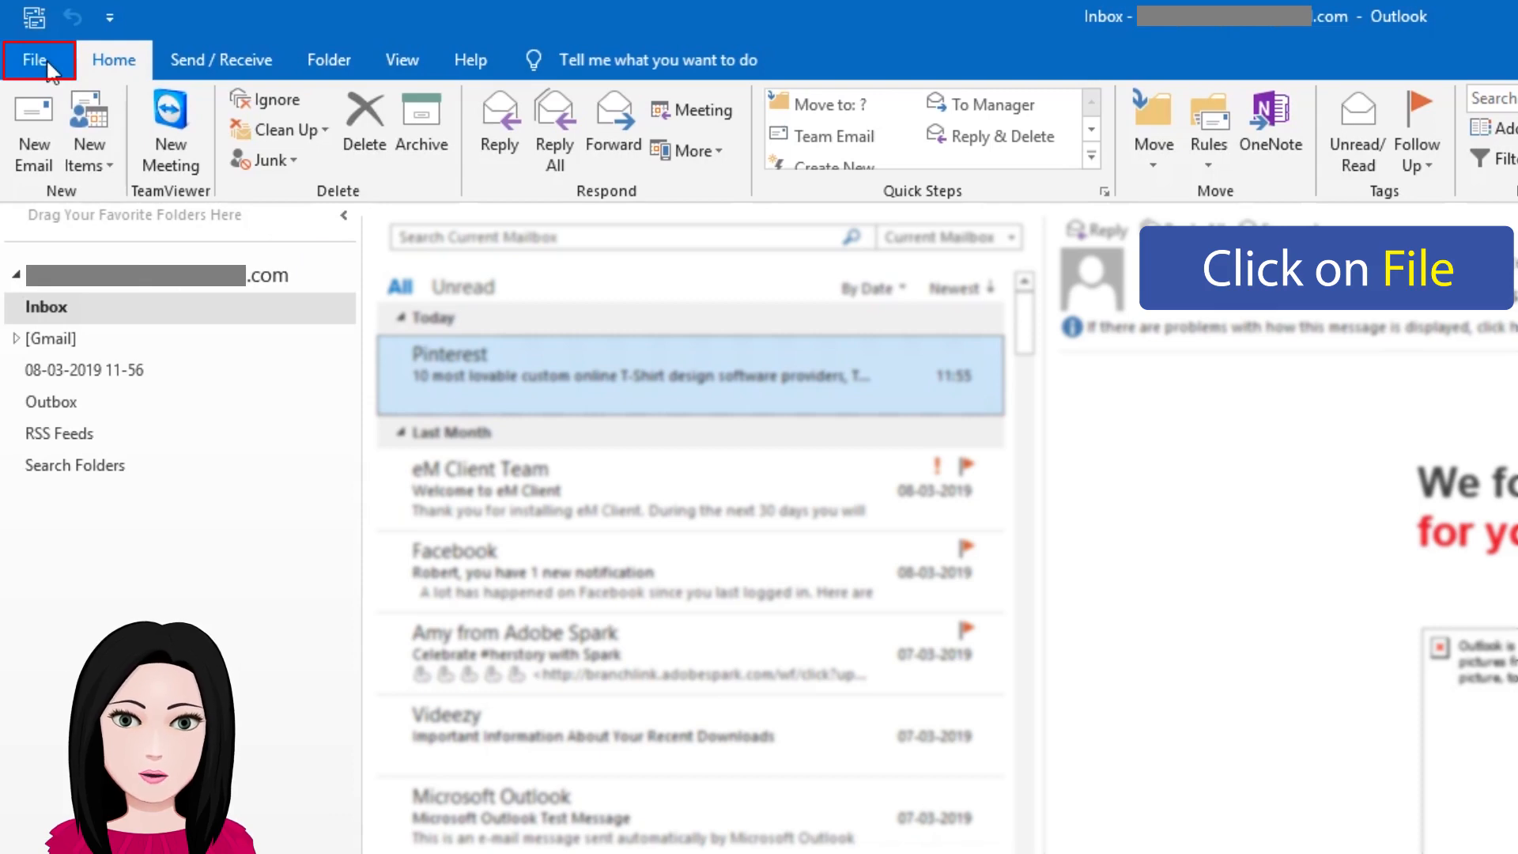
- Go to File > Open & Export > Open Outlook Data File
left_click(36, 59)
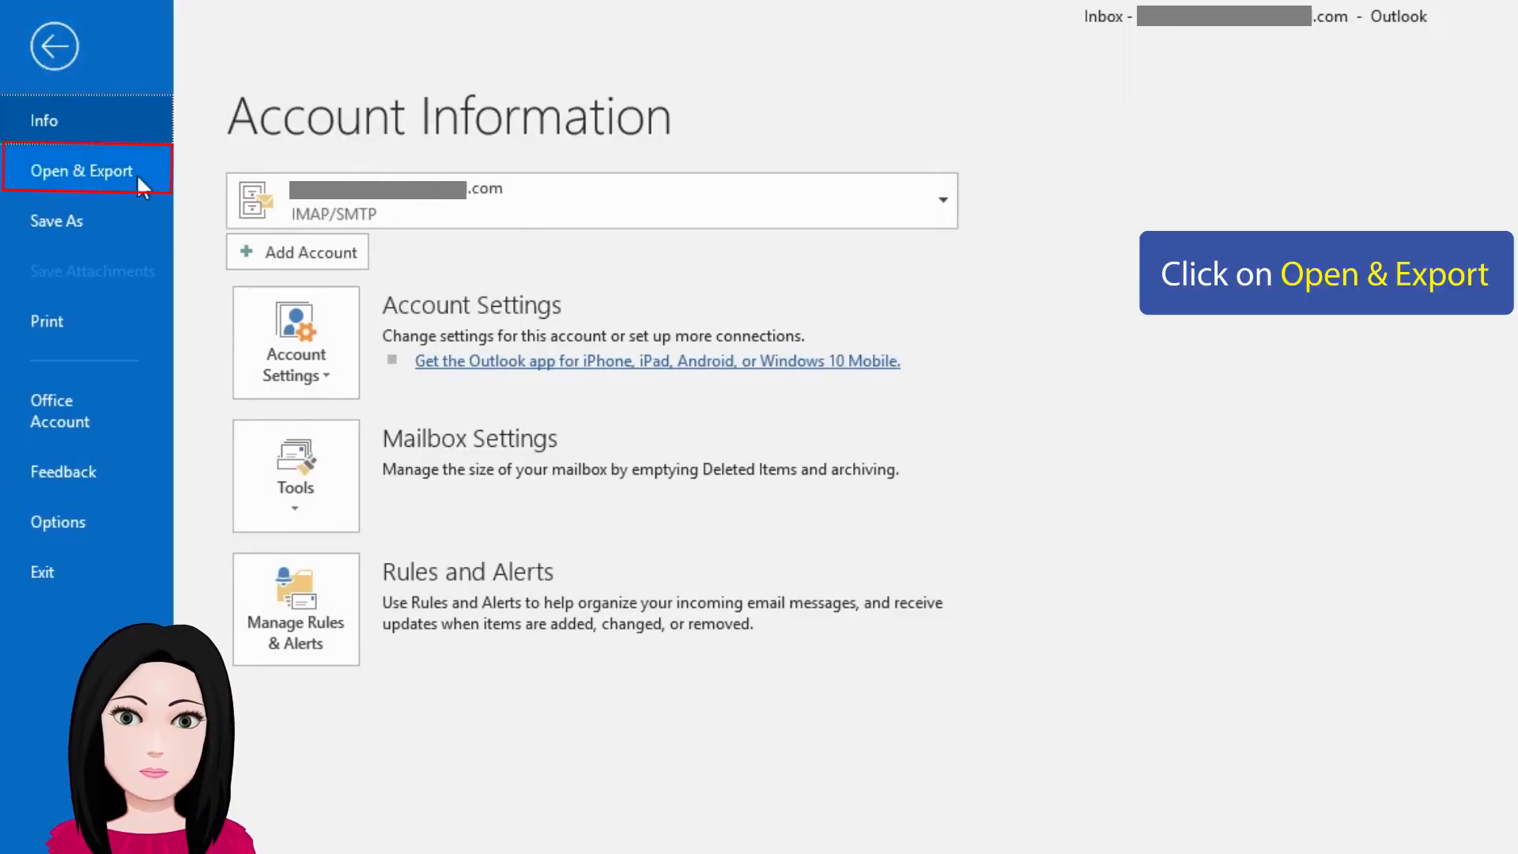
left_click(82, 170)
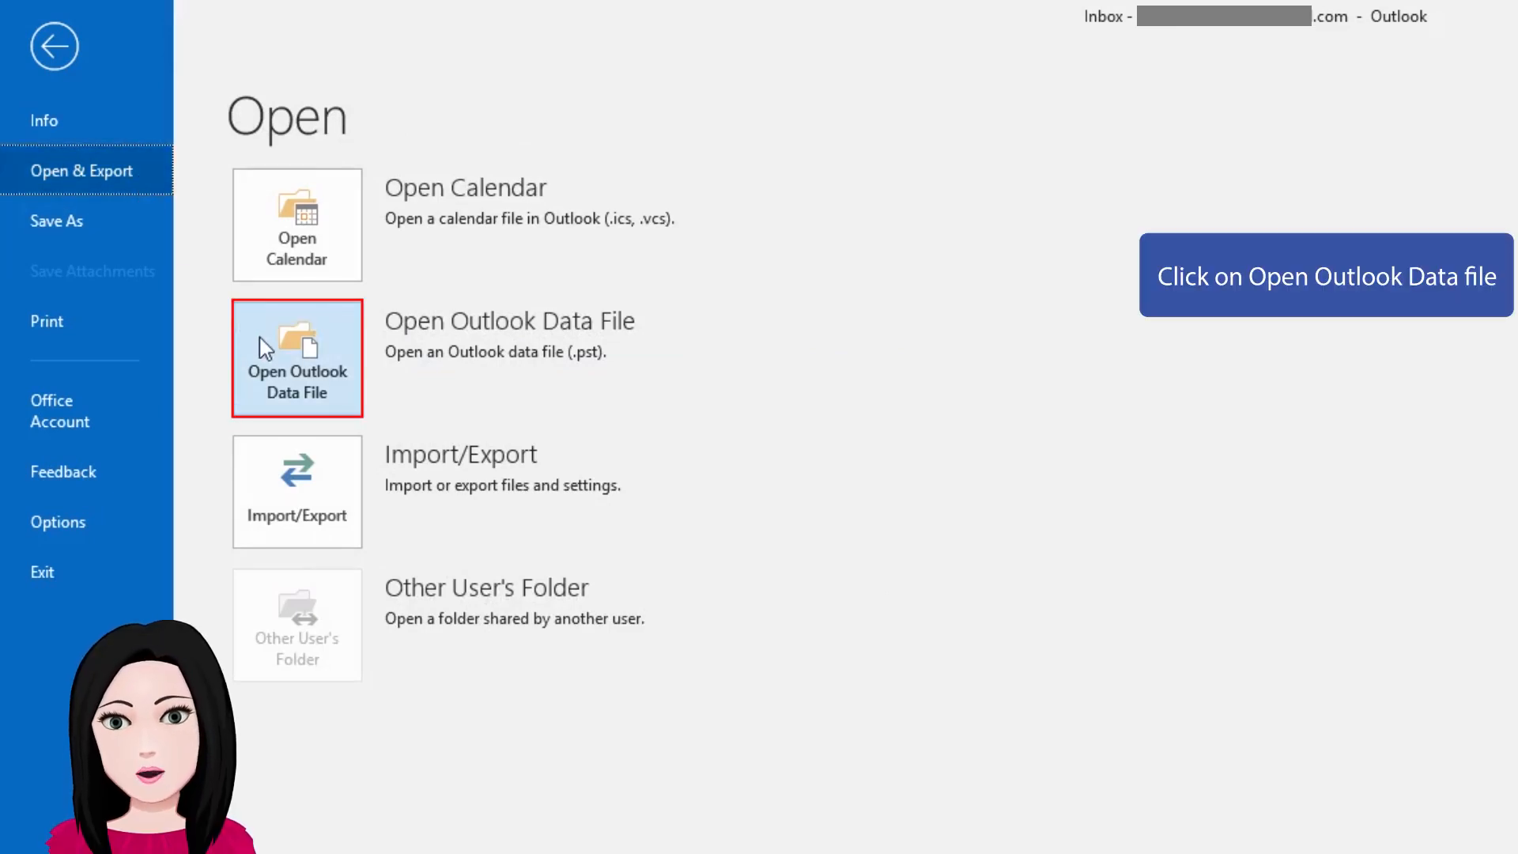
left_click(296, 358)
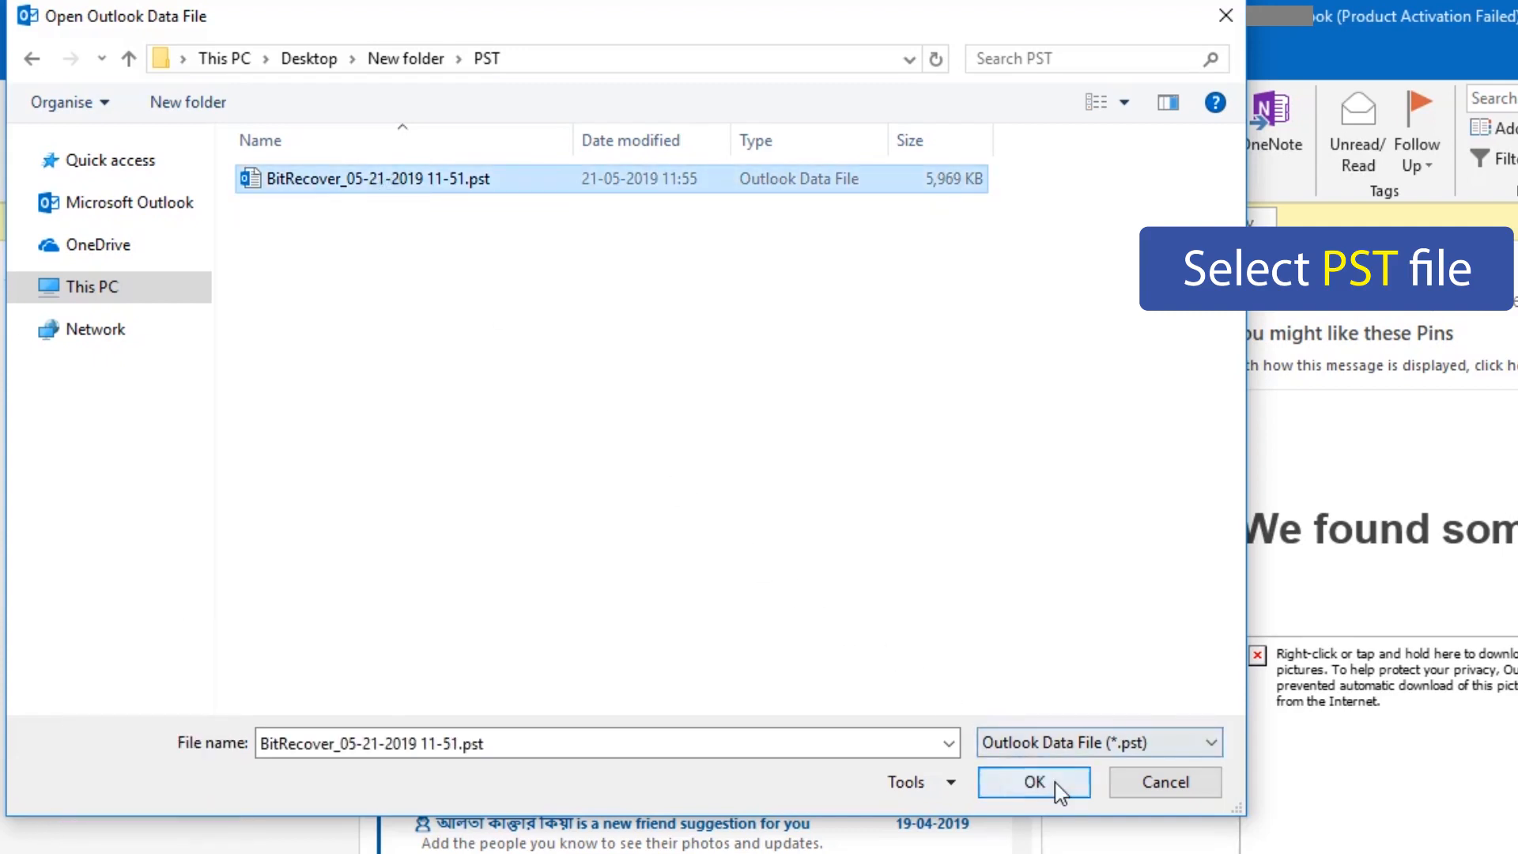
left_click(1033, 781)
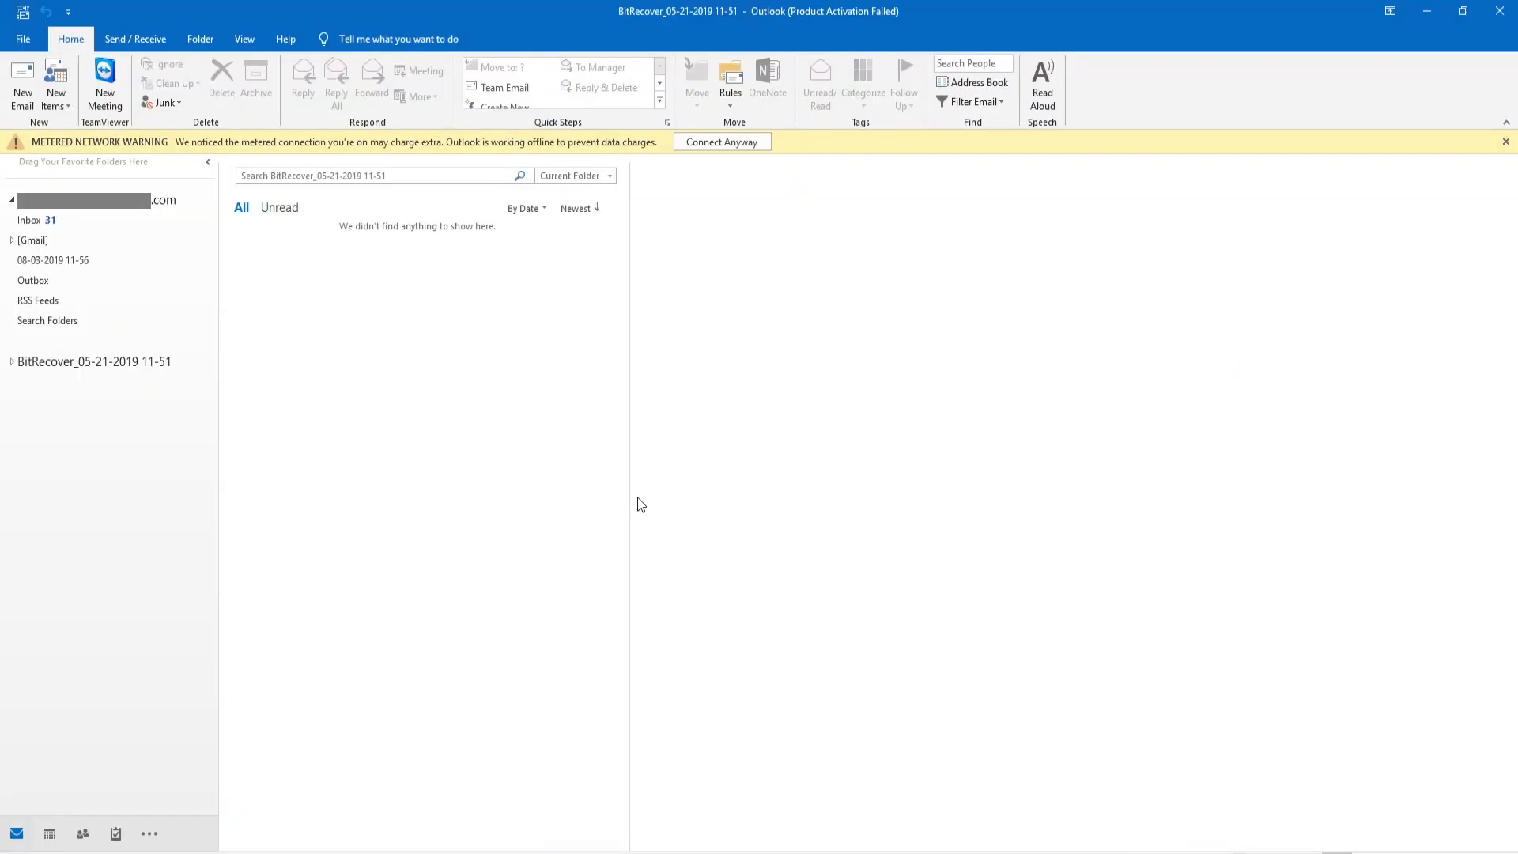
mouse_move(117, 401)
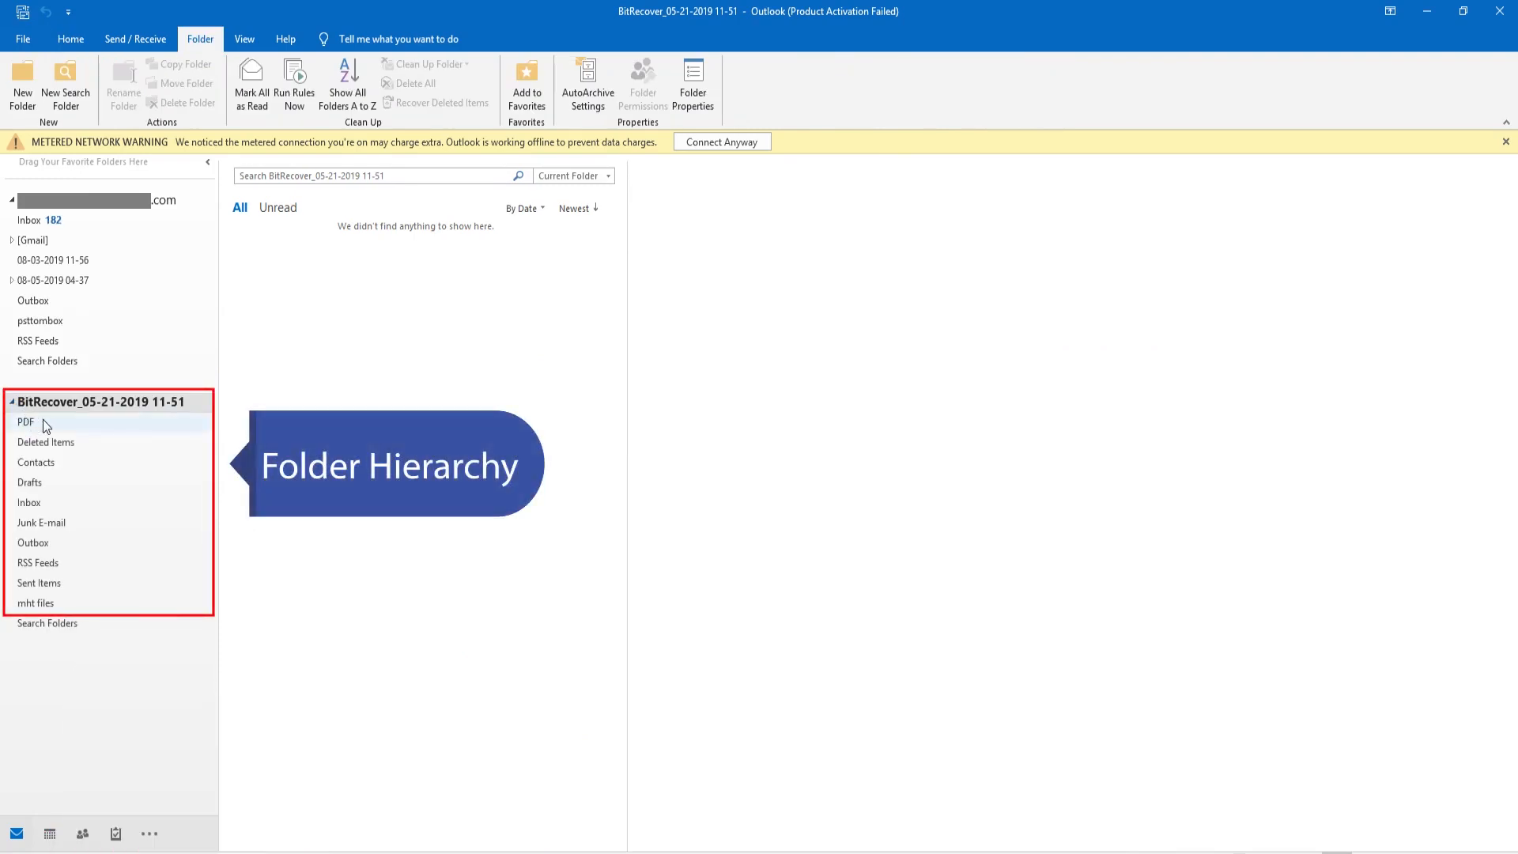
left_click(27, 422)
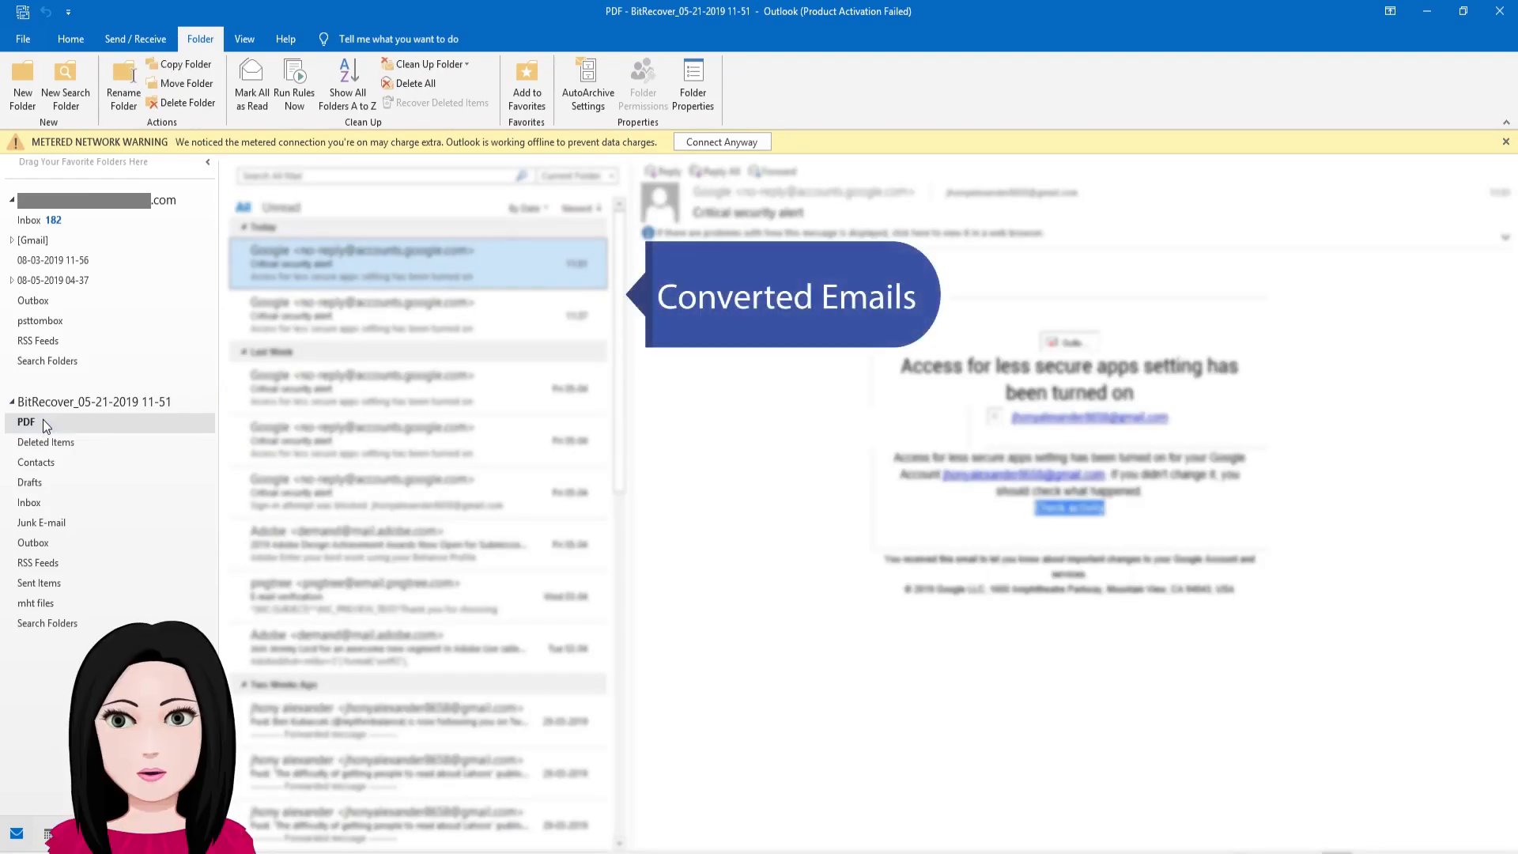